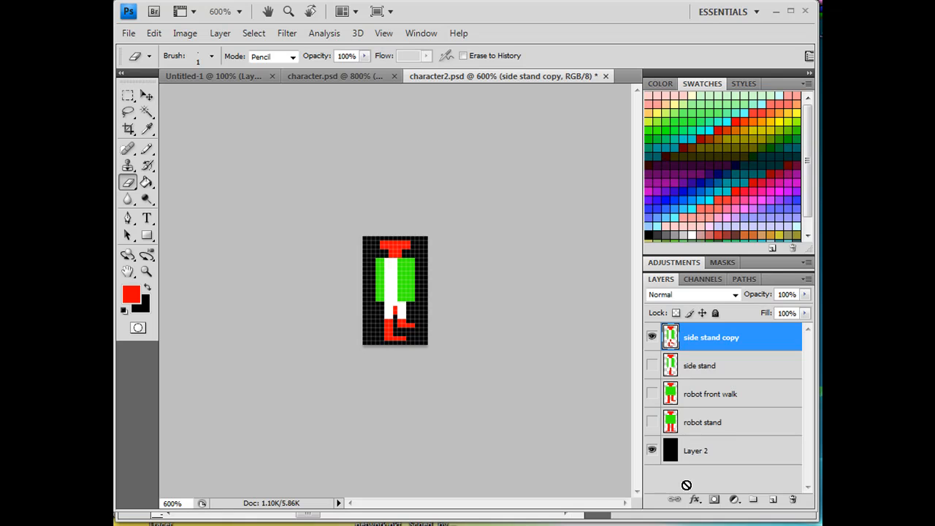
mouse_move(621, 482)
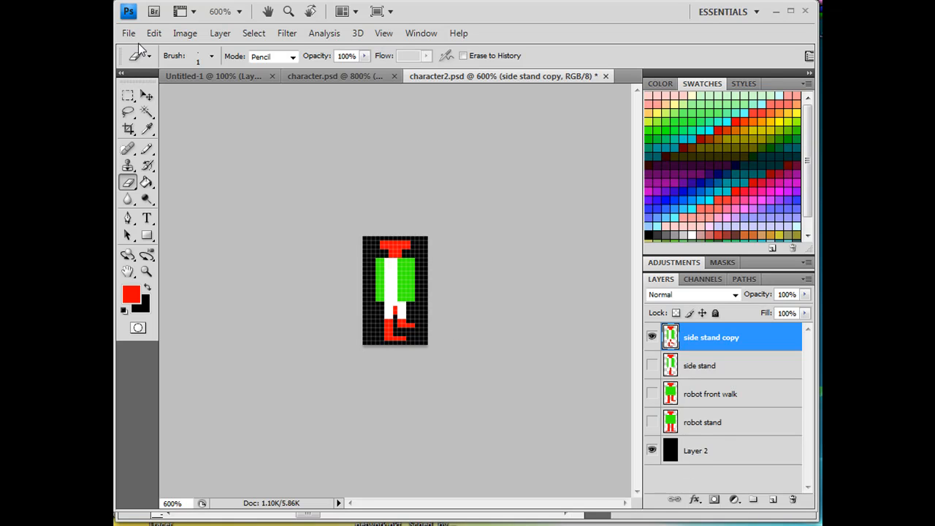
Switch from Photoshop to the Flash robot animation project
left_click(127, 33)
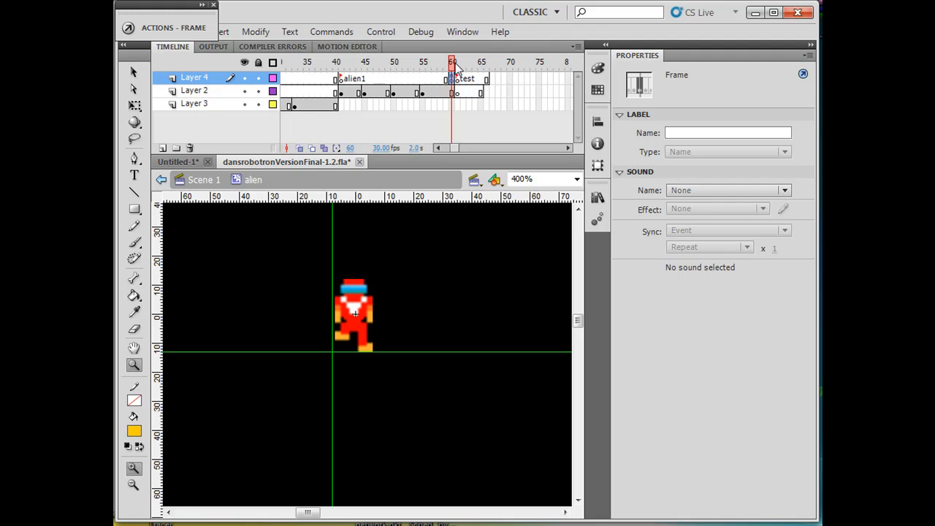
Rename the 'test' frame label to alien2 and select the Layer 2 frame beneath it
left_click(339, 62)
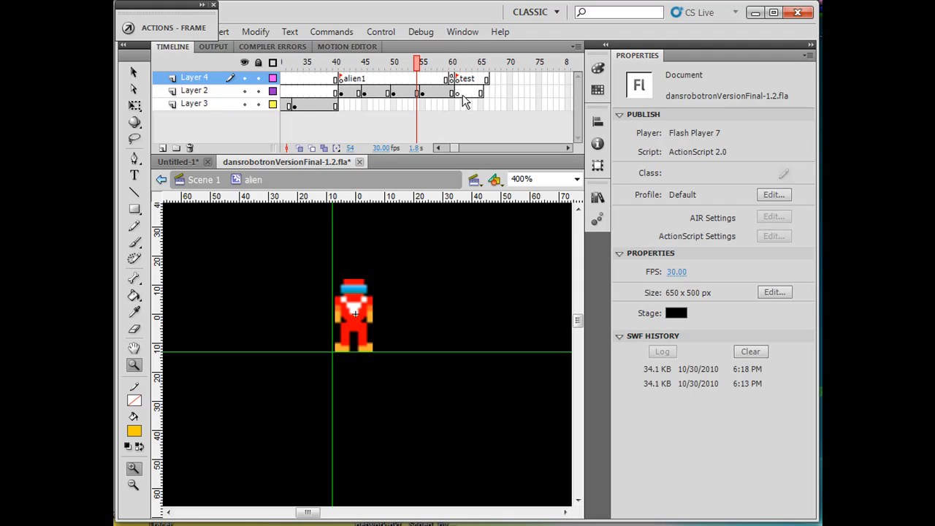
left_click(457, 79)
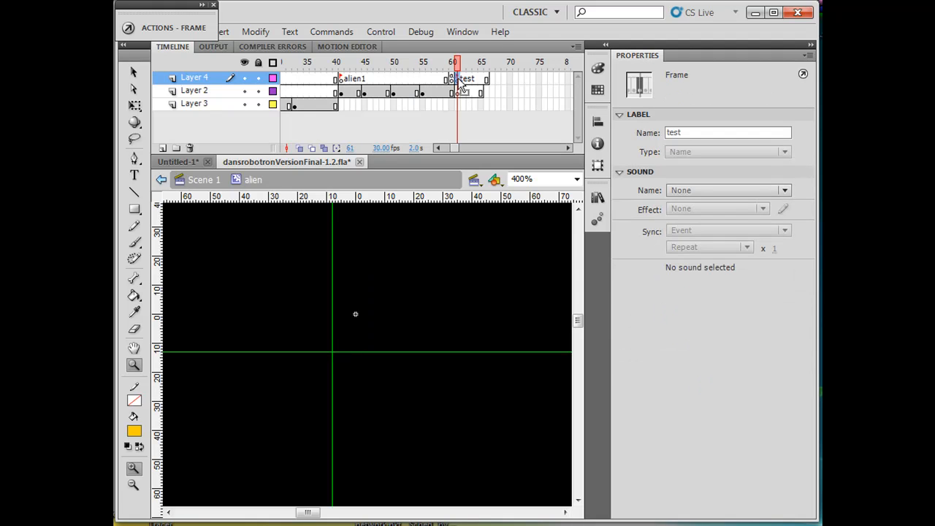
left_click(727, 132)
type("alien")
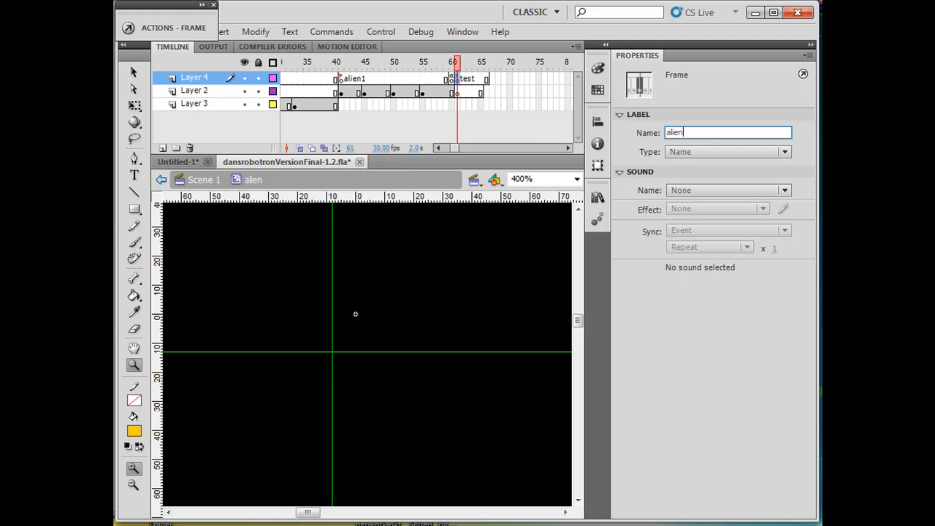
type("2")
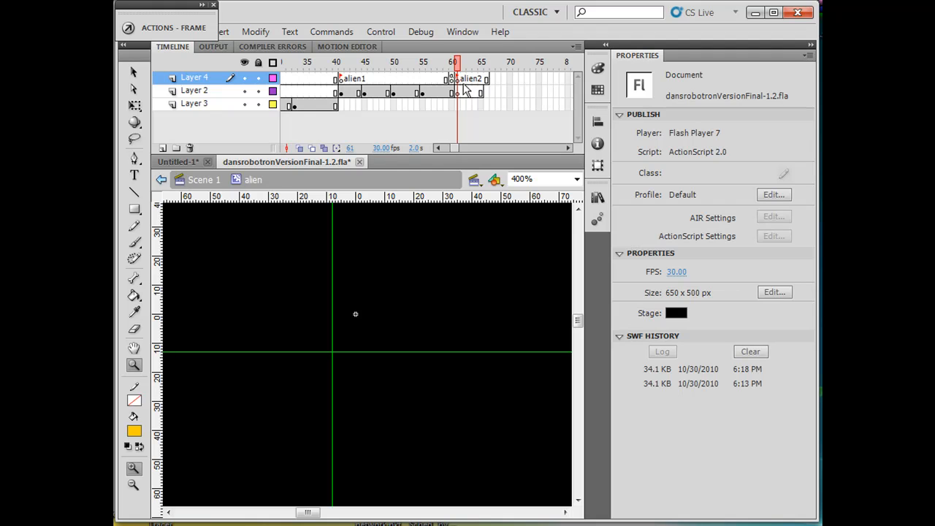
left_click(461, 92)
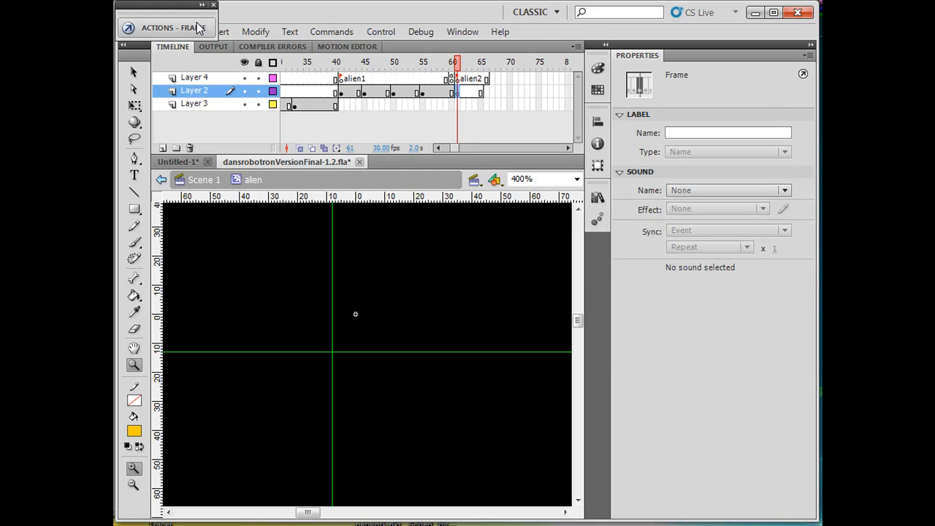
left_click_drag(166, 27, 217, 13)
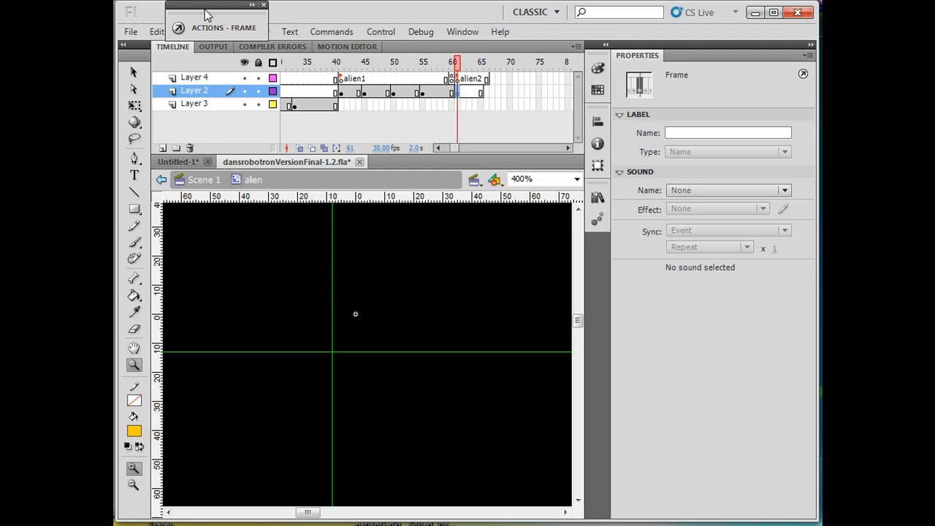
Import character2.psd to the library with only 'robot stand', excluding Layer 2 and side stand copy
left_click(130, 31)
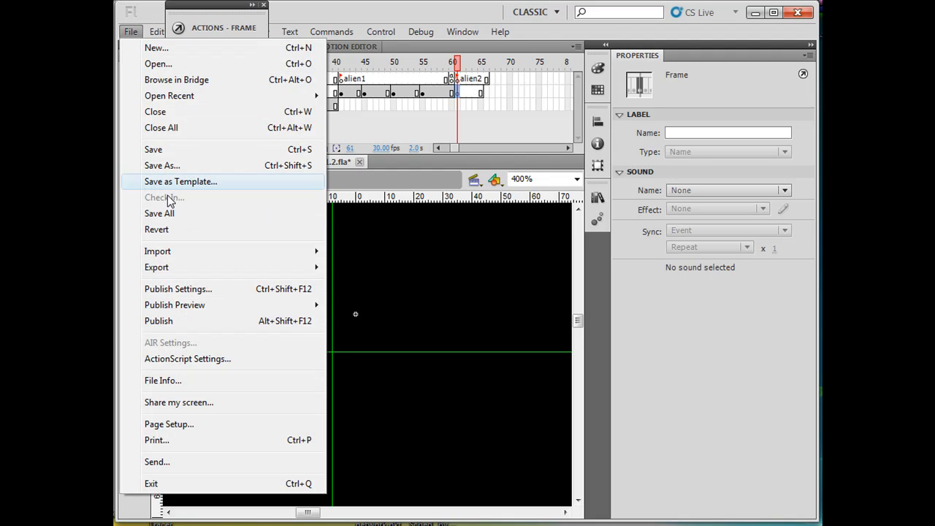
mouse_move(157, 251)
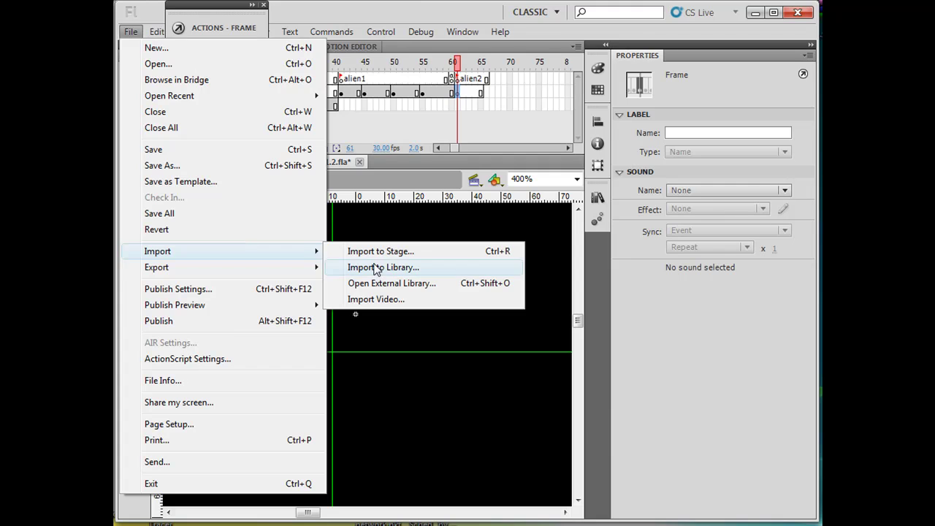
left_click(383, 266)
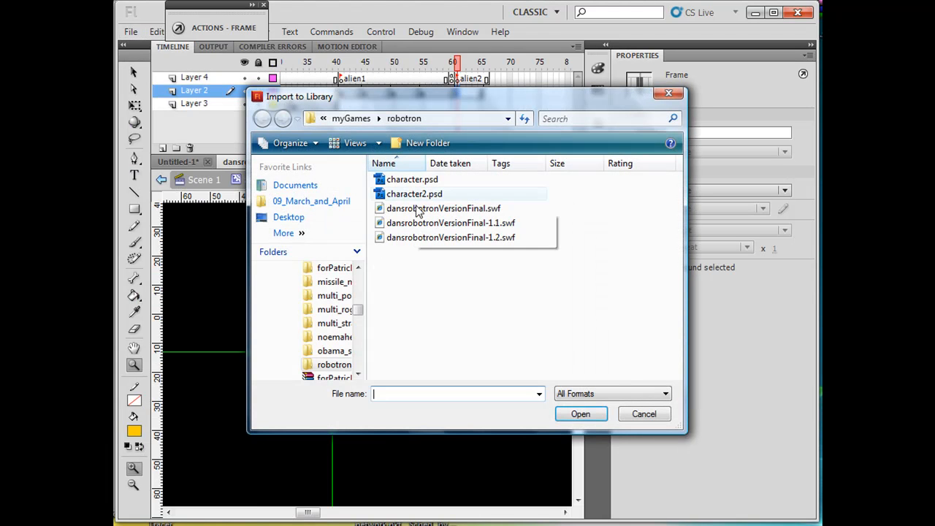
double_click(414, 193)
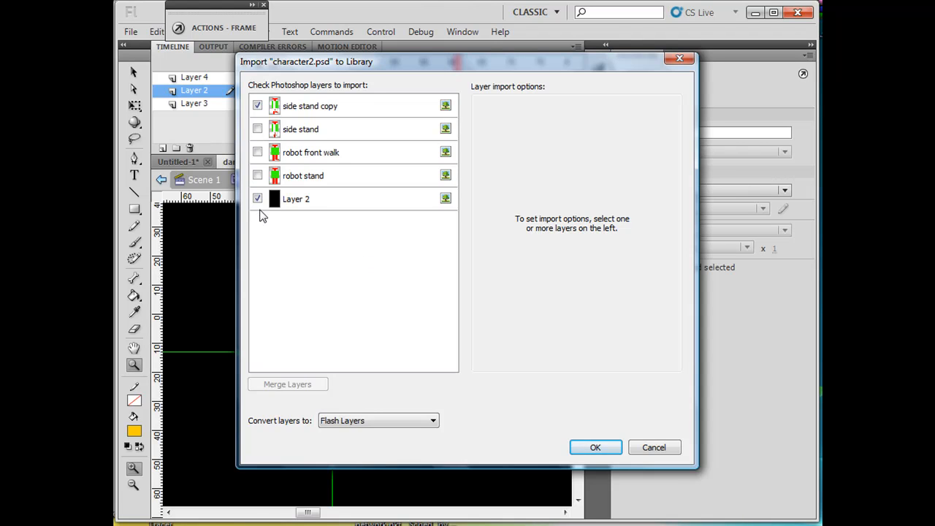
left_click(257, 198)
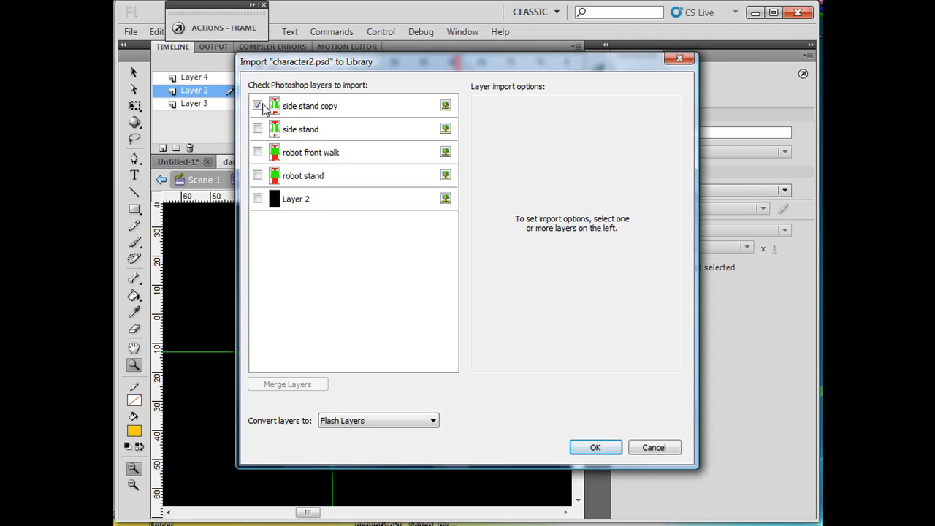
left_click(257, 175)
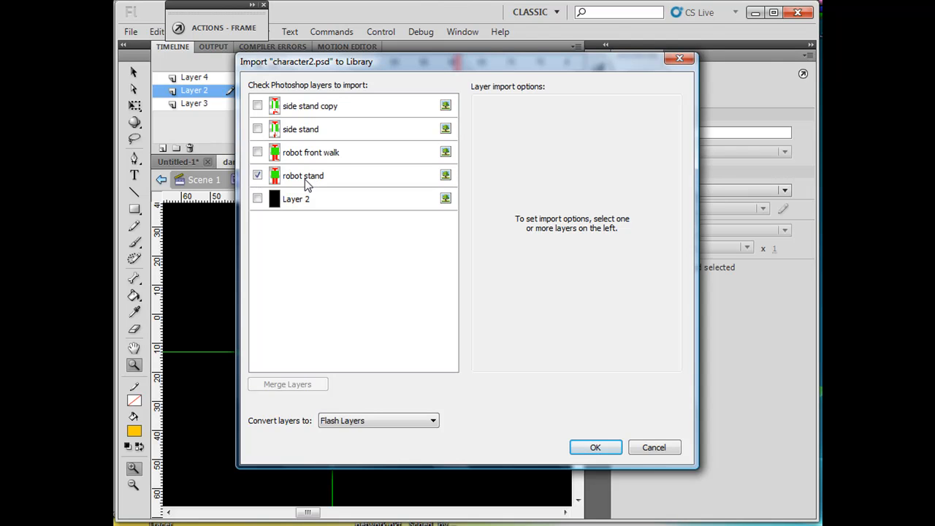
left_click(595, 447)
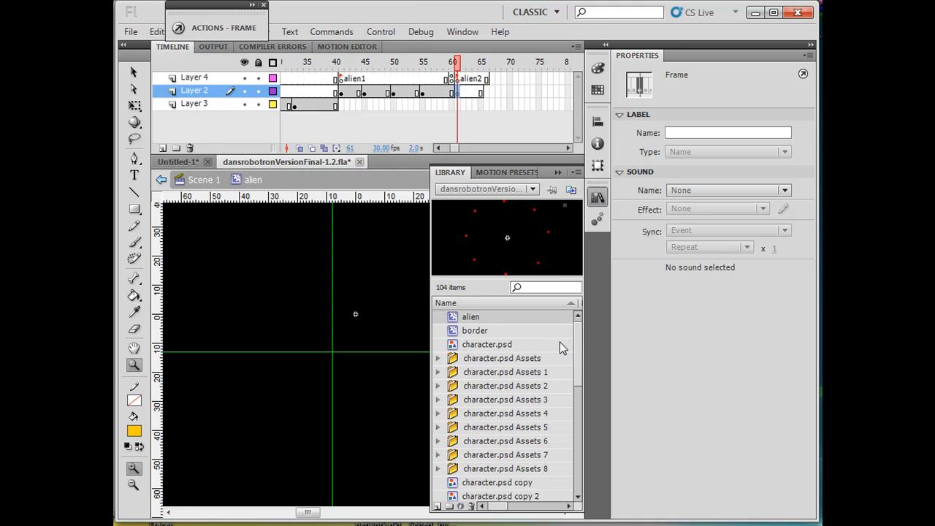
Drag the character2.psd robot from the Library onto Layer 2 at the stage crosshair
left_click(487, 344)
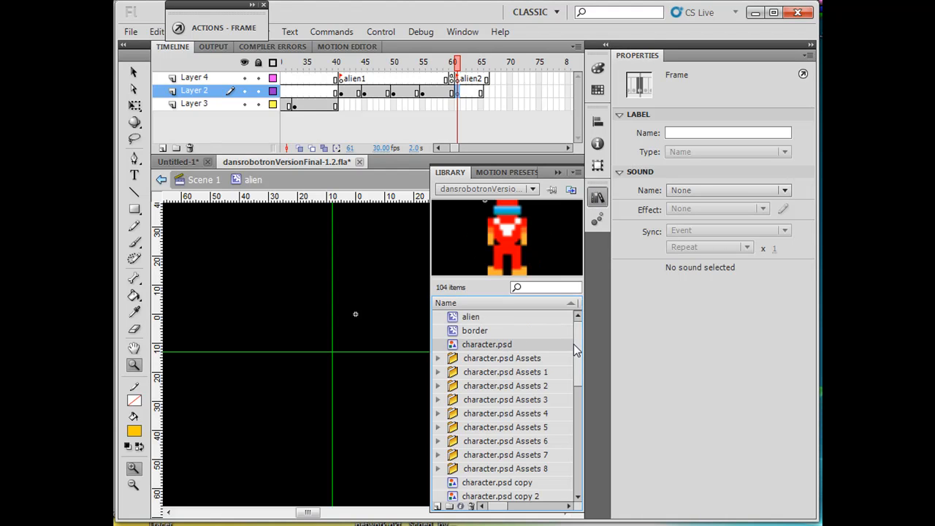
scroll("down", 3)
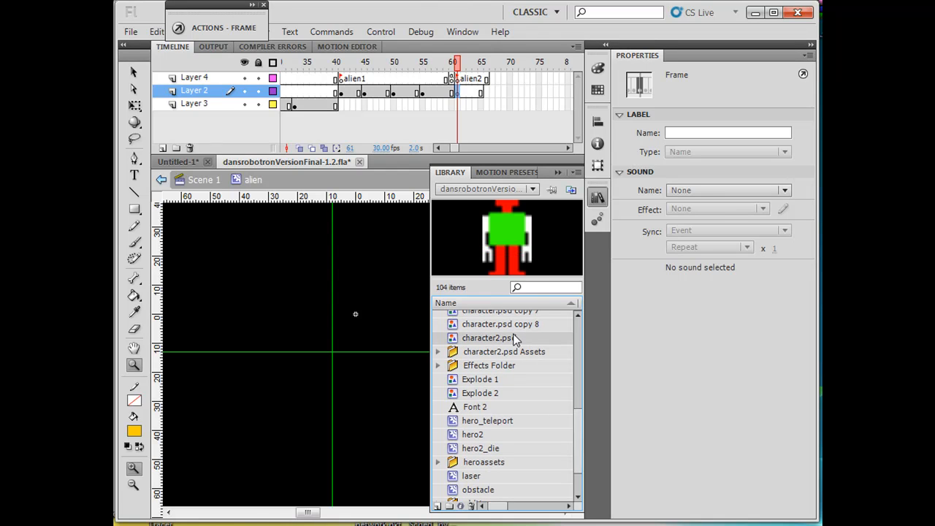
mouse_move(522, 268)
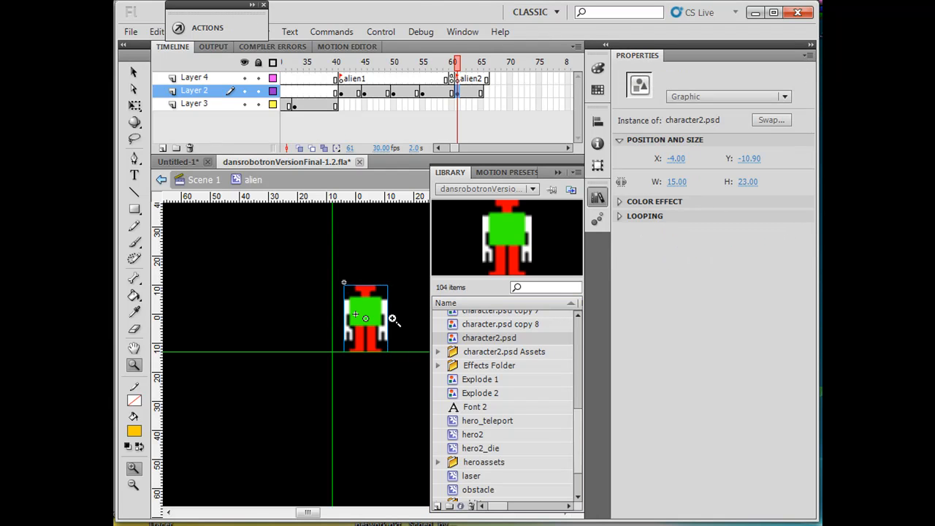
left_click_drag(365, 316, 354, 315)
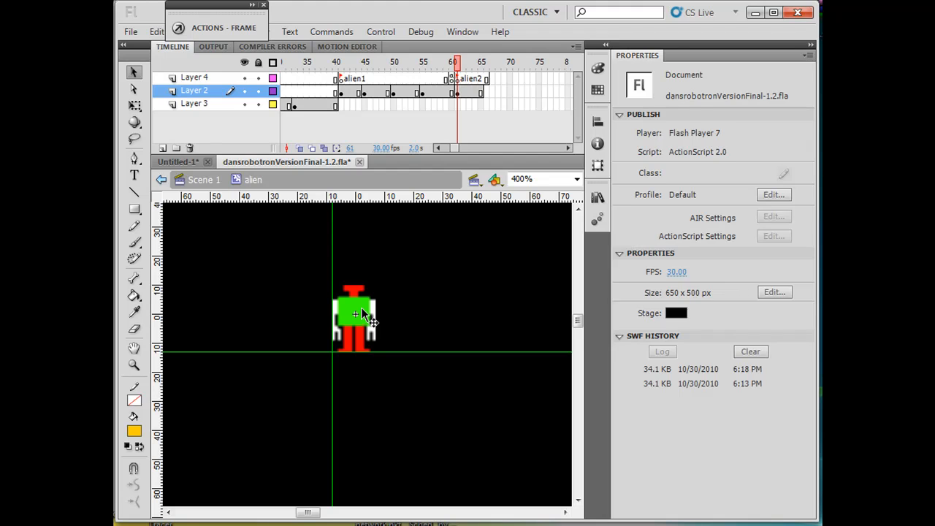
left_click(354, 315)
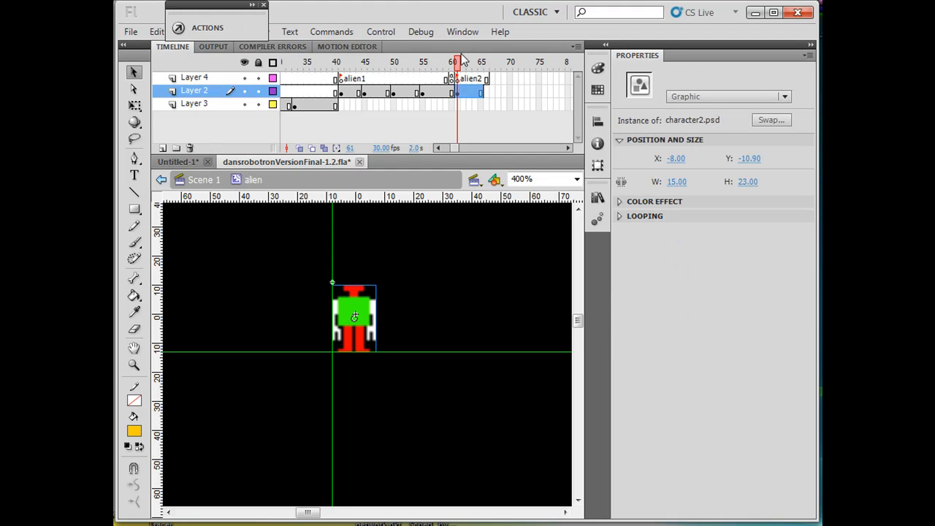
left_click(434, 61)
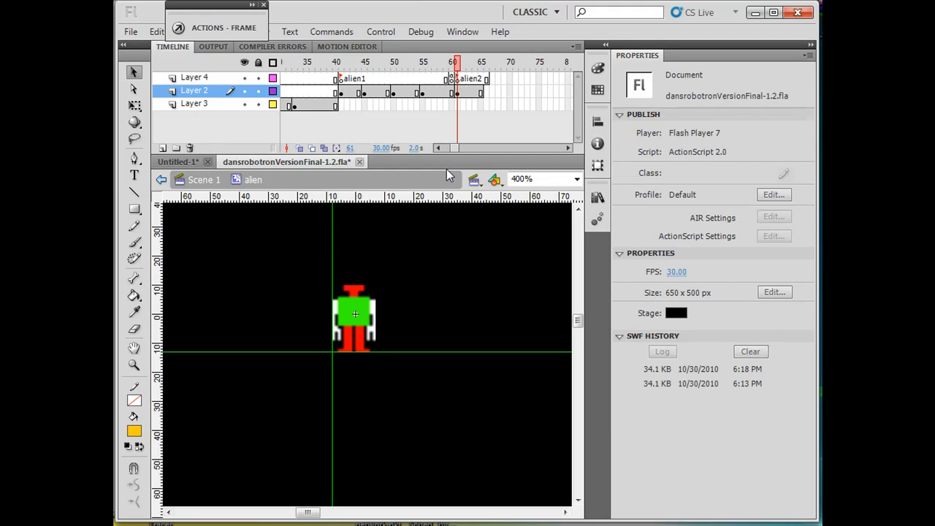
left_click(354, 314)
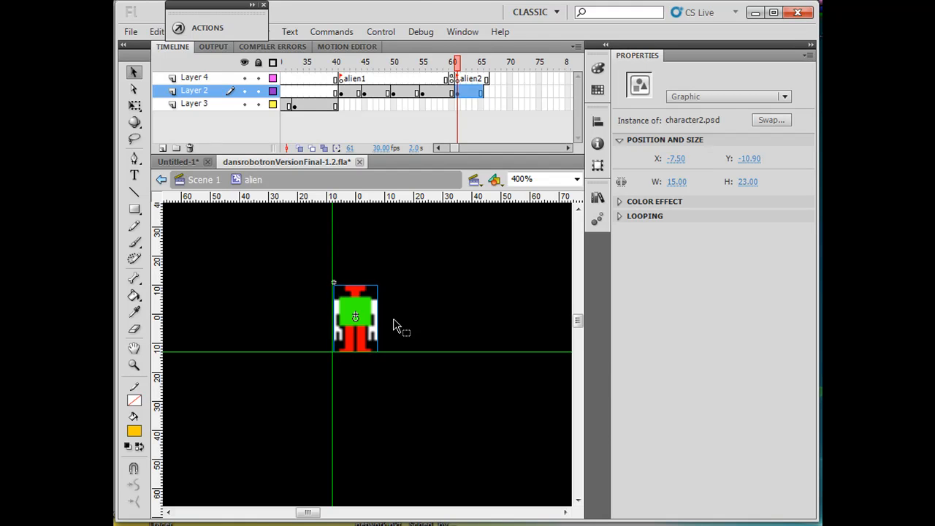
mouse_move(395, 283)
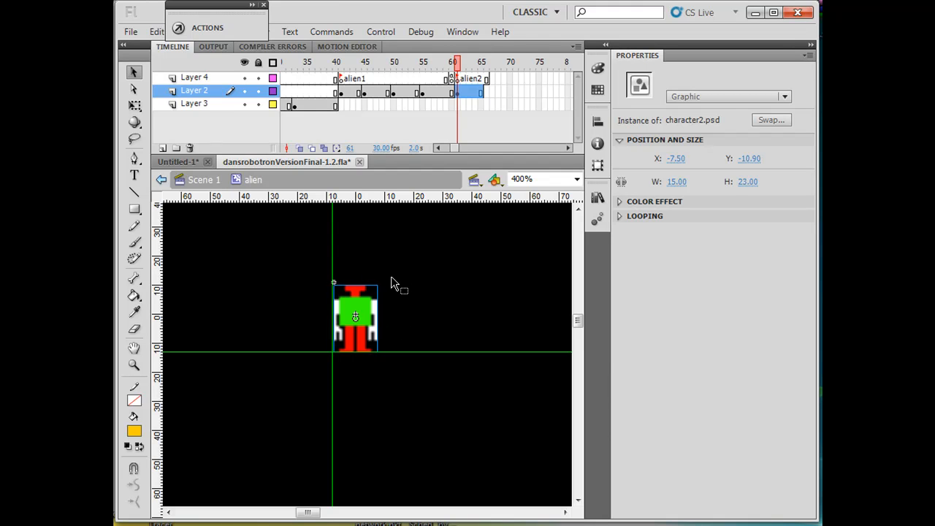
mouse_move(495, 116)
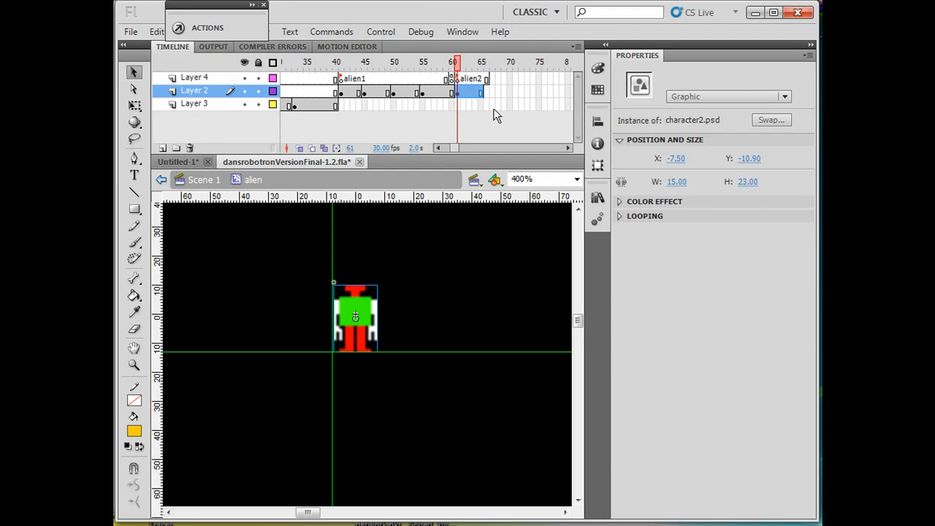
Insert a blank keyframe at frame 71 on Layer 2
right_click(480, 94)
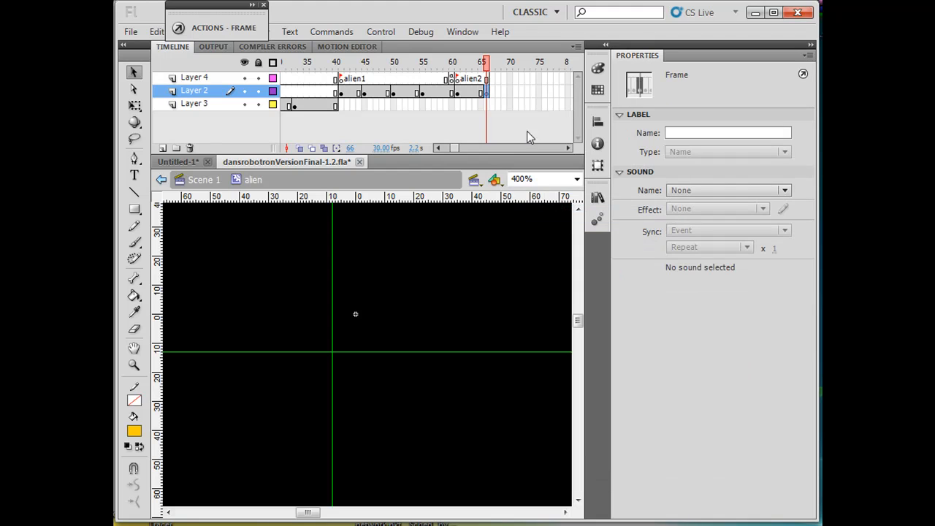
mouse_move(463, 102)
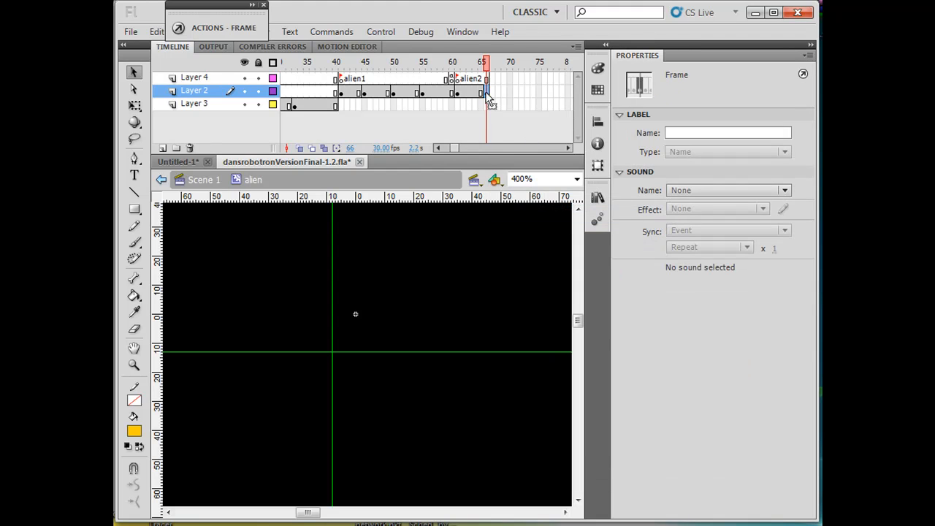
mouse_move(515, 98)
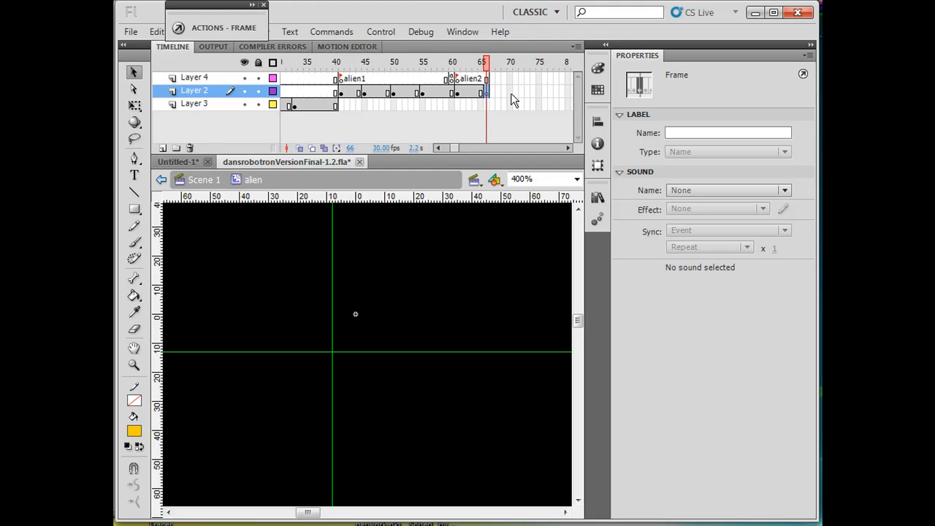
mouse_move(517, 103)
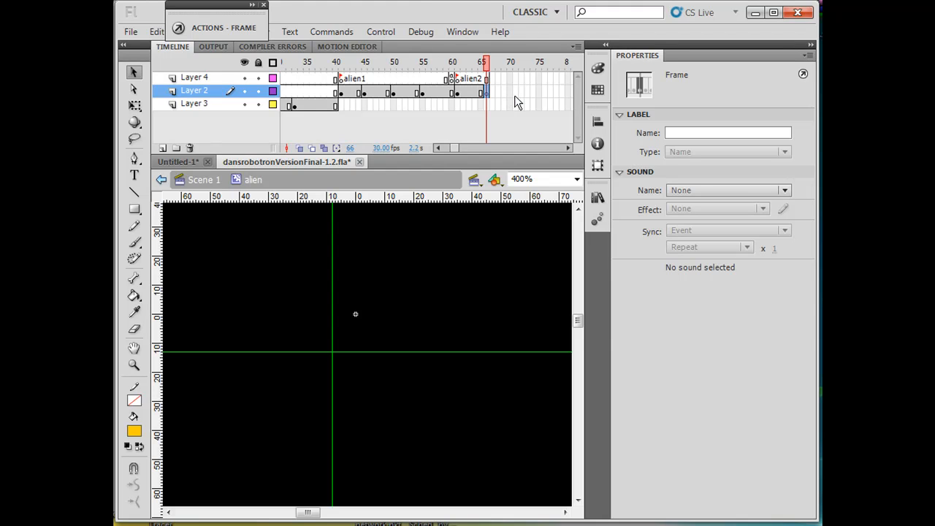
left_click(515, 91)
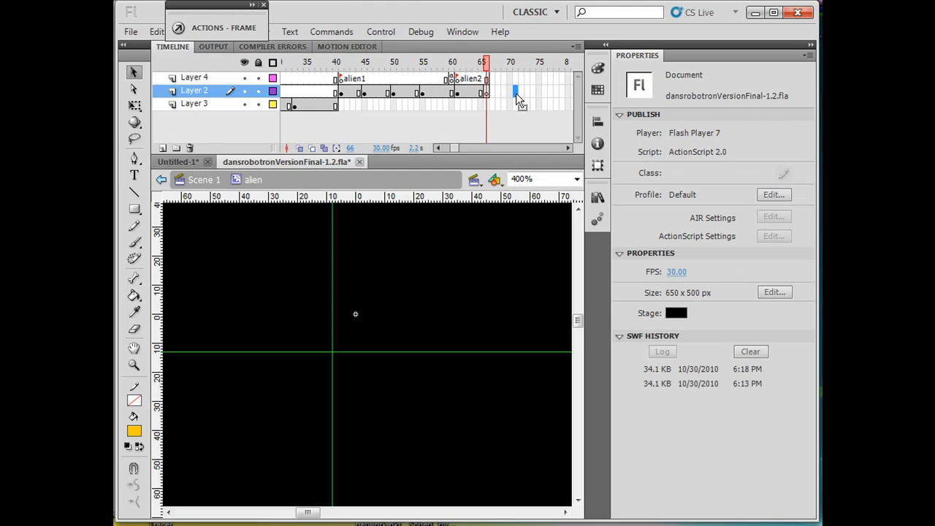
right_click(515, 91)
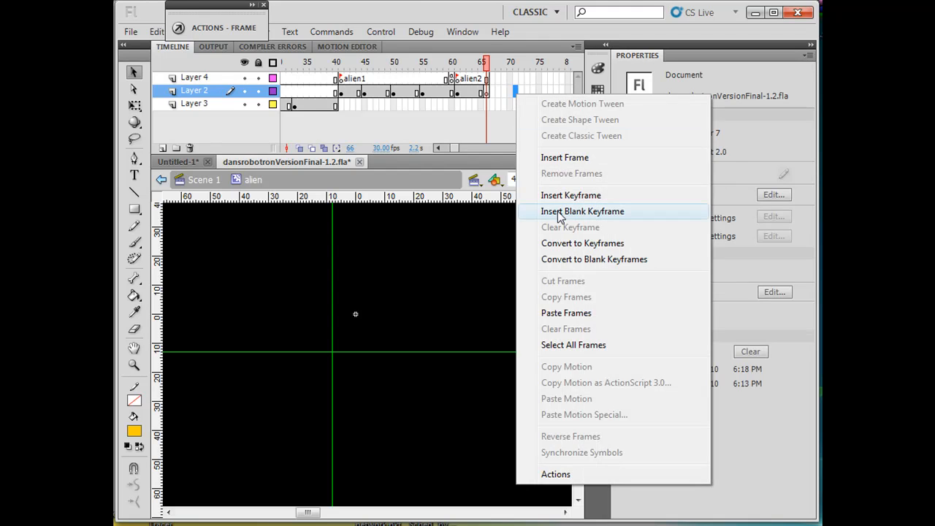
left_click(582, 211)
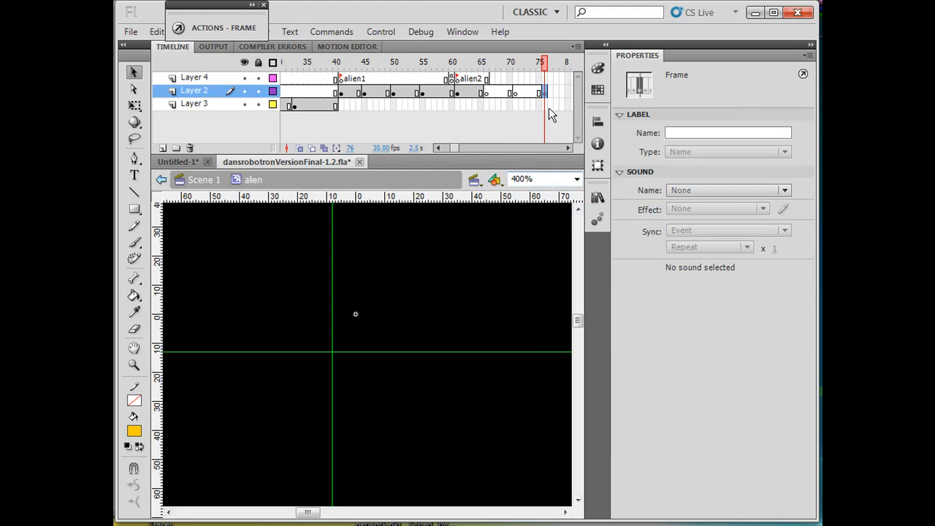
mouse_move(456, 151)
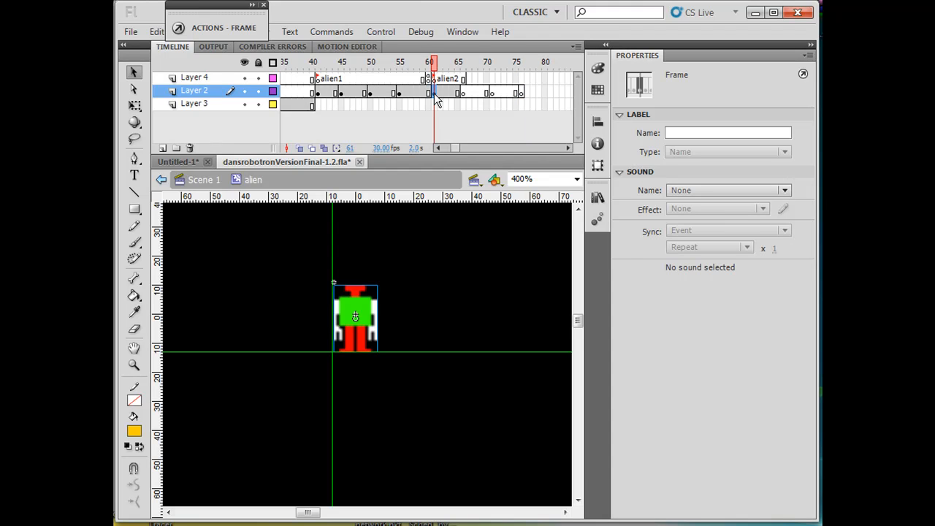
Copy the robot pose from frame 61 into frame 71 on Layer 2
right_click(431, 99)
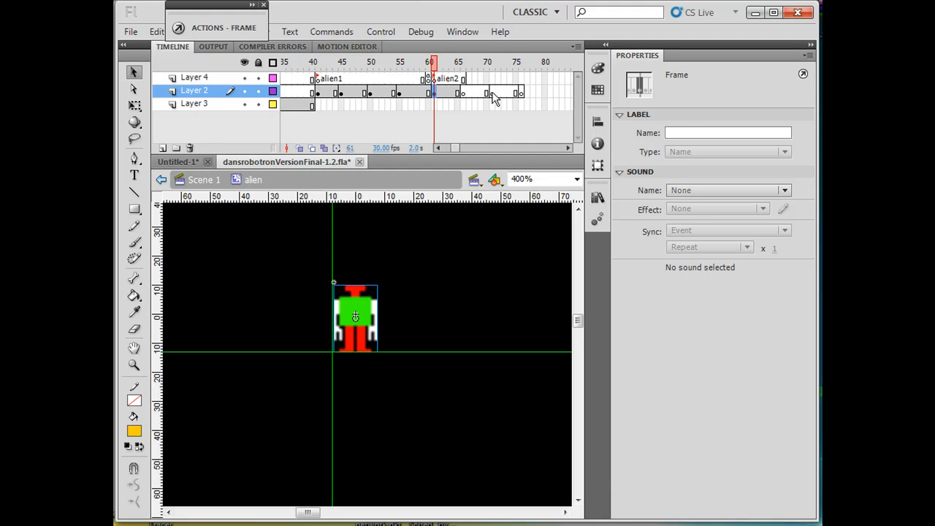
right_click(490, 92)
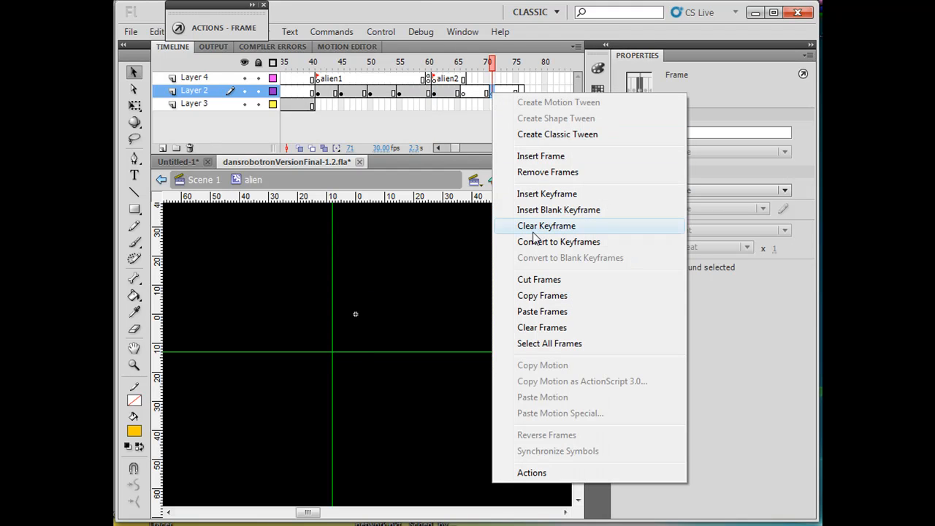
left_click(546, 225)
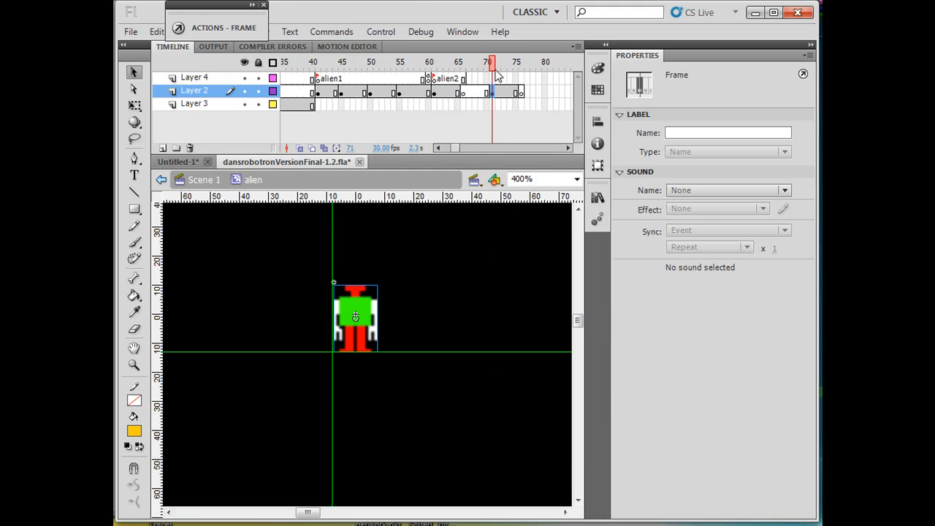
mouse_move(462, 102)
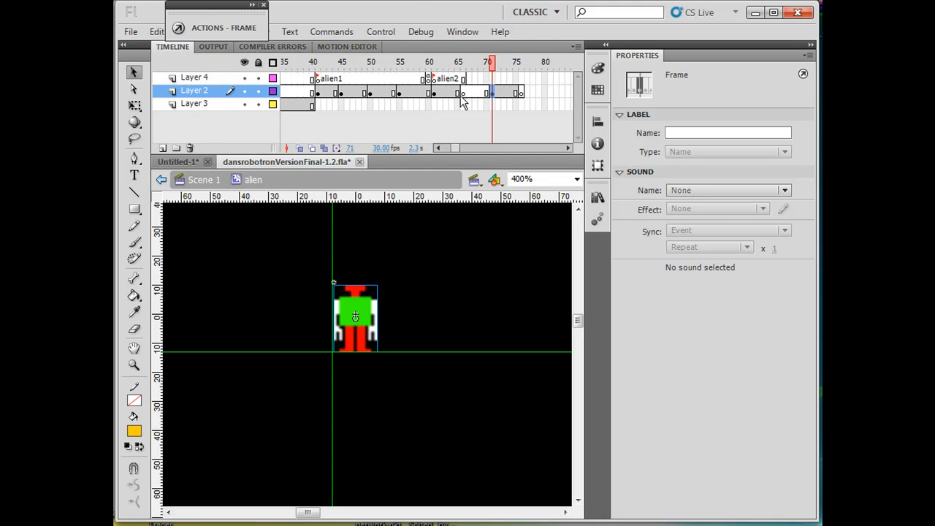
Scrub frames 61, 66 and 71 to verify the pasted pose
left_click(433, 62)
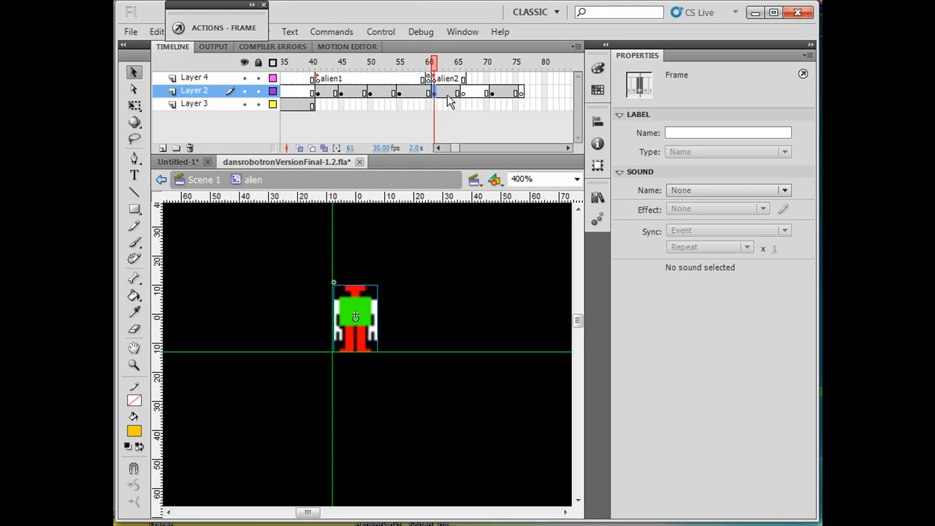
left_click(460, 62)
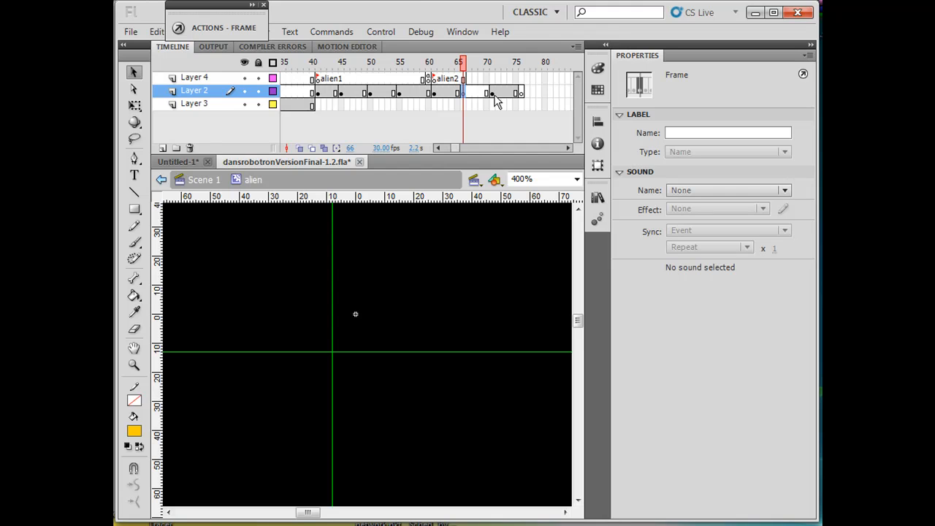
left_click(491, 62)
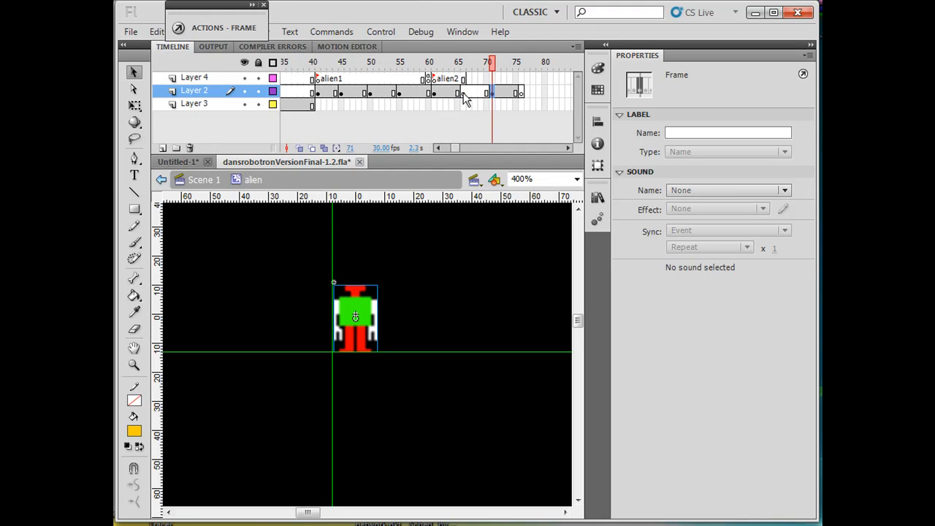
left_click(460, 62)
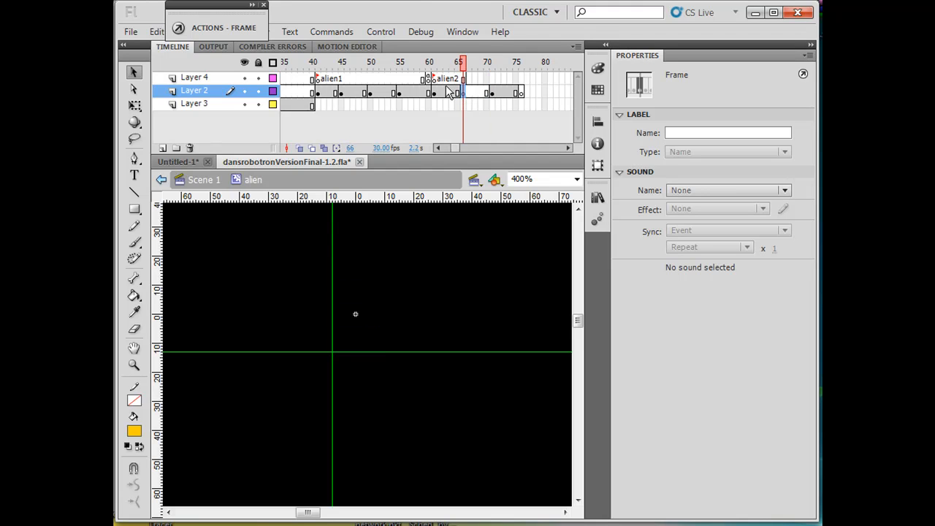
Import only the 'robot front walk' layer from character2.psd, keeping existing library items
left_click(130, 32)
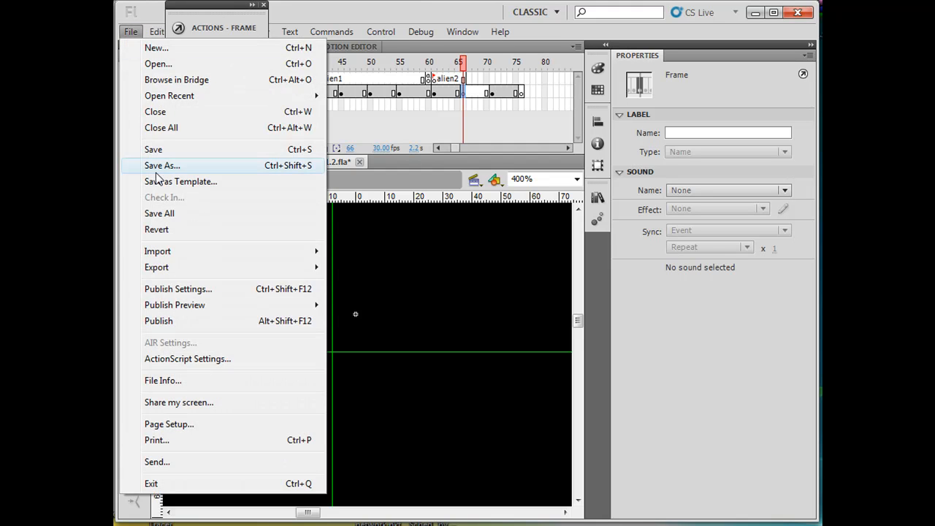
mouse_move(157, 251)
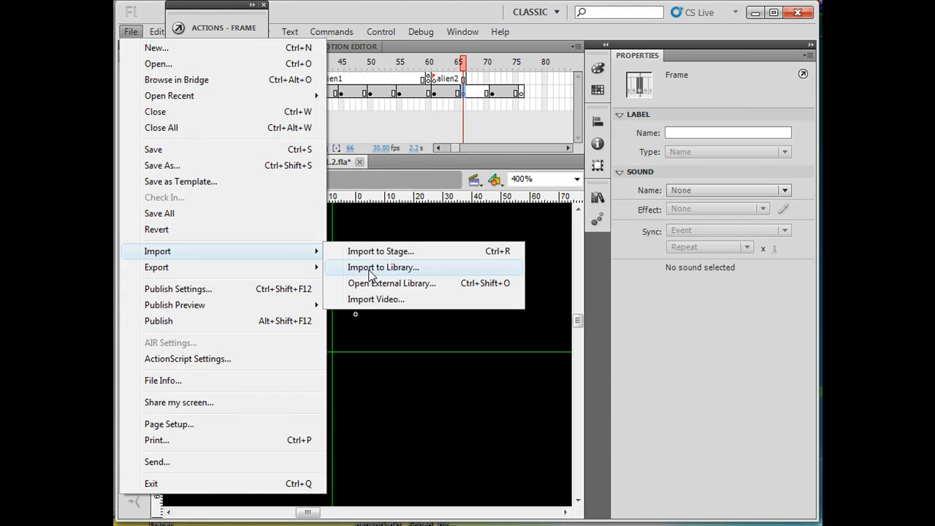
left_click(382, 266)
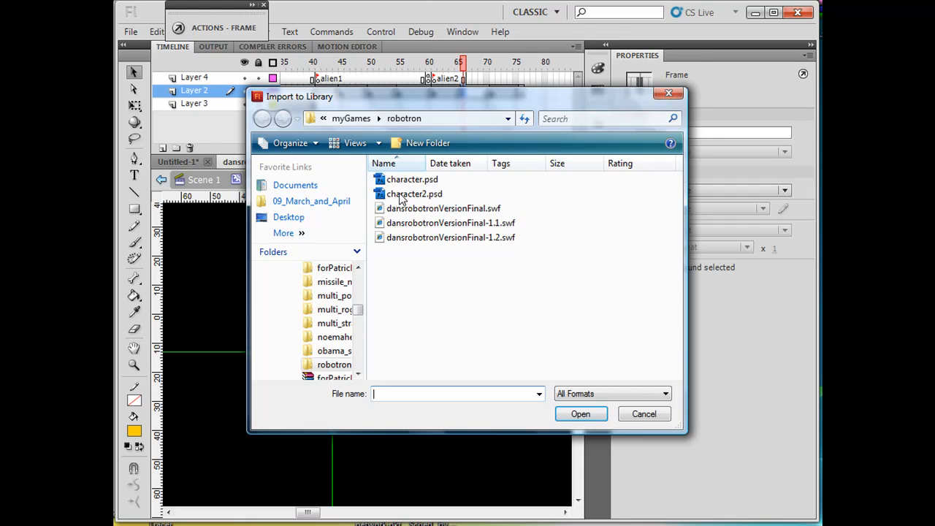
double_click(414, 194)
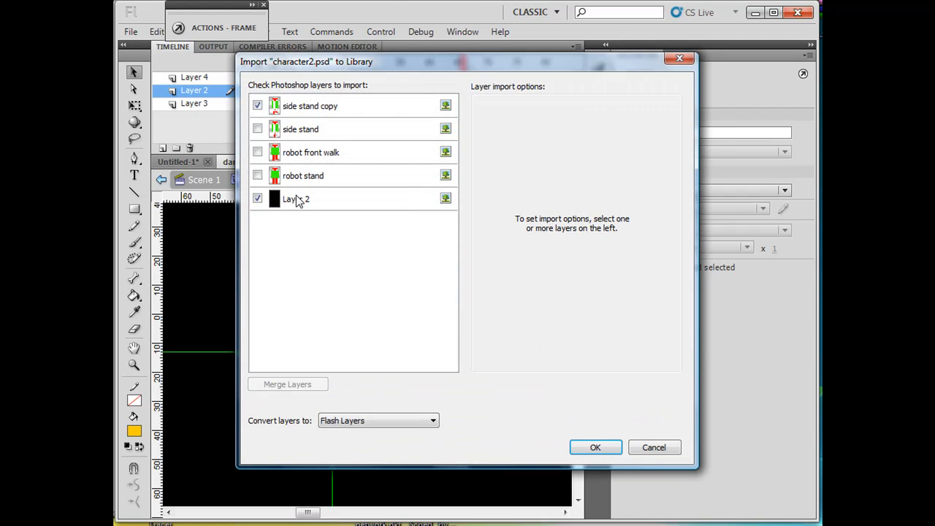
left_click(316, 152)
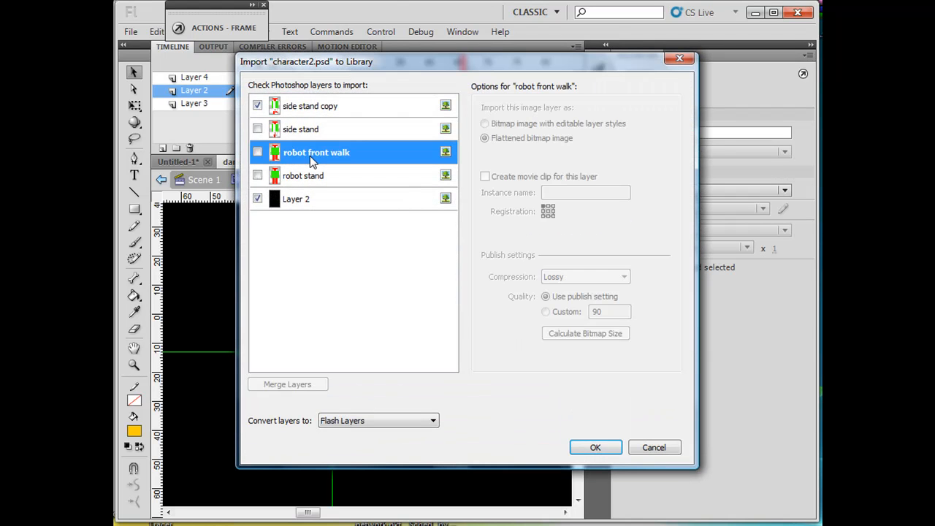
left_click(257, 151)
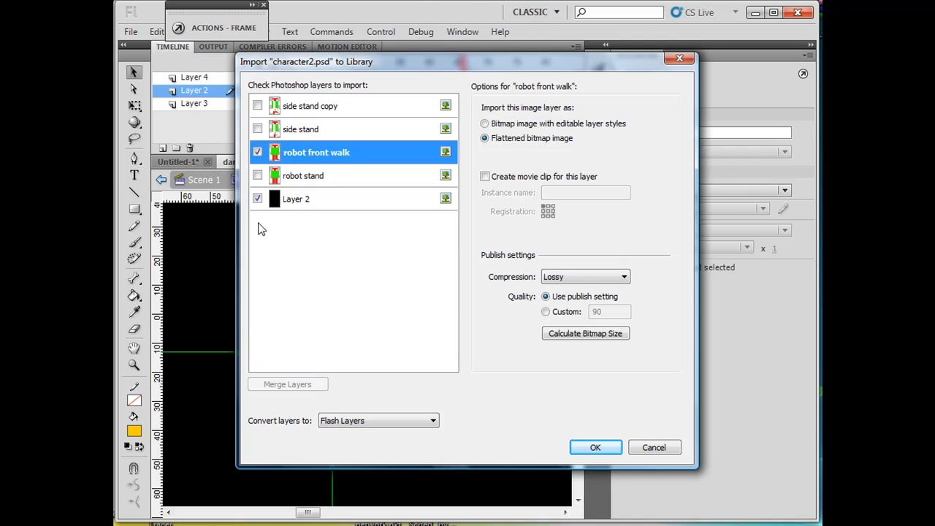
left_click(257, 198)
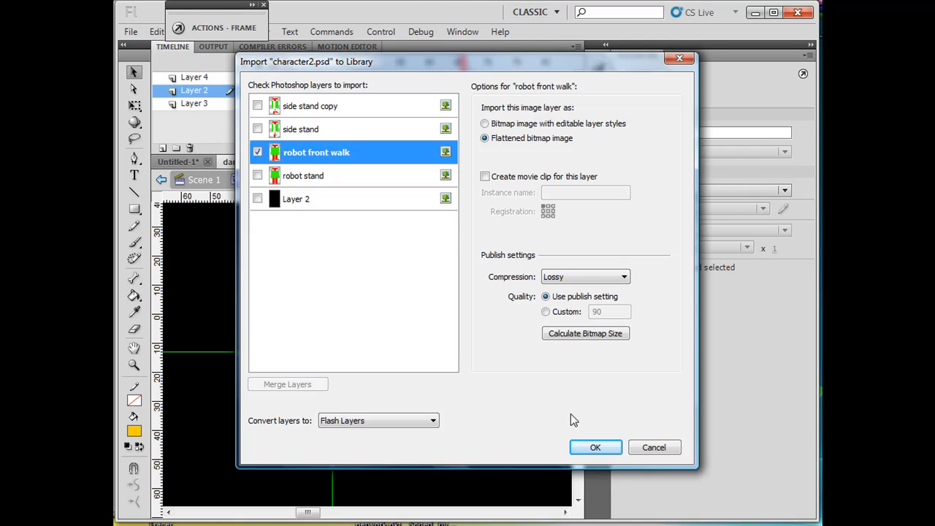
left_click(594, 447)
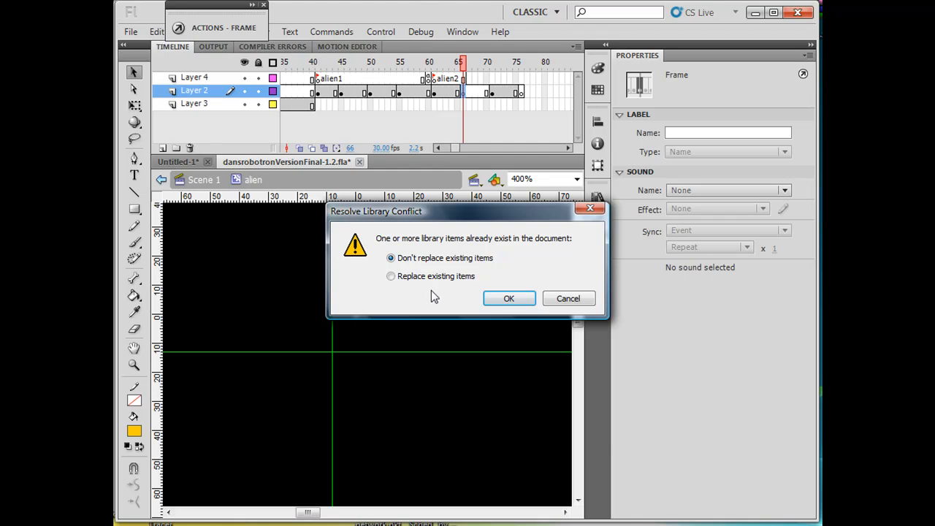
left_click(509, 298)
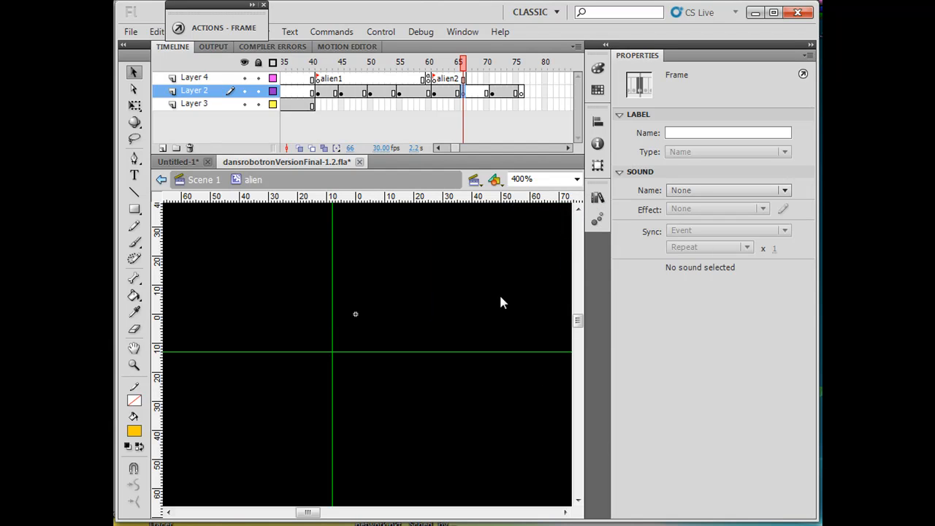
Browse the imported library items, then copy the walk pose at frame 66 on Layer 2
left_click(598, 197)
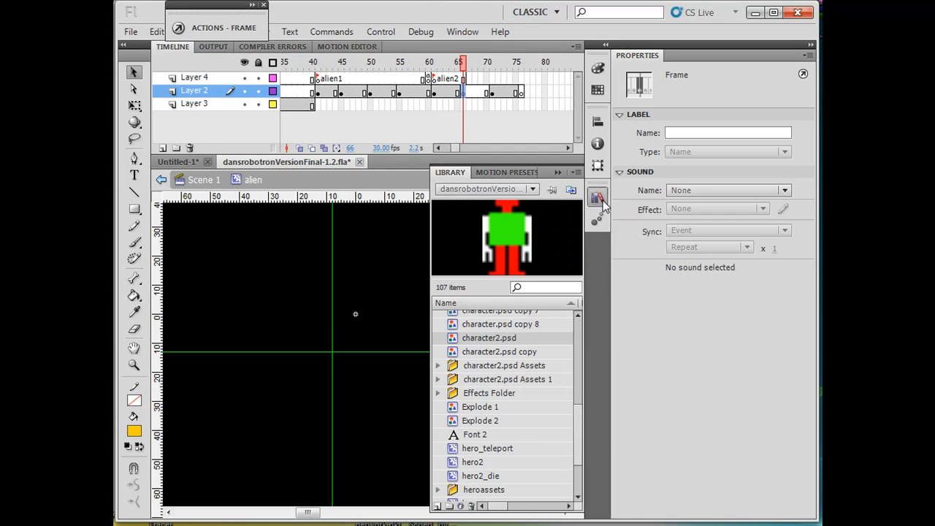
scroll("down", 3)
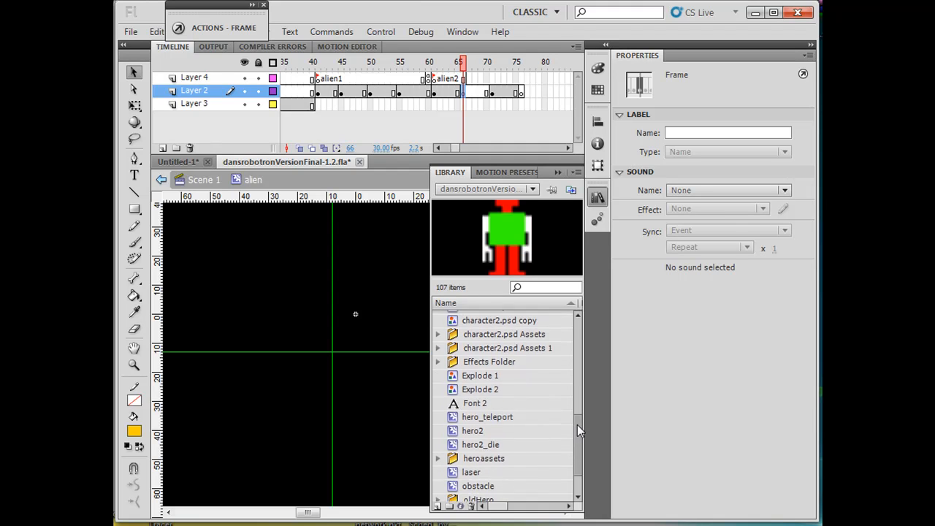
scroll("down", 3)
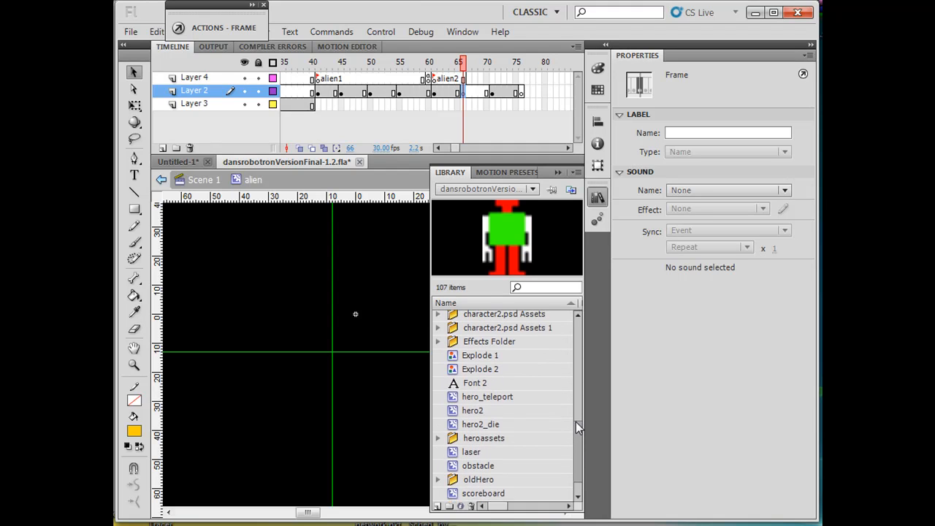
scroll("up", 3)
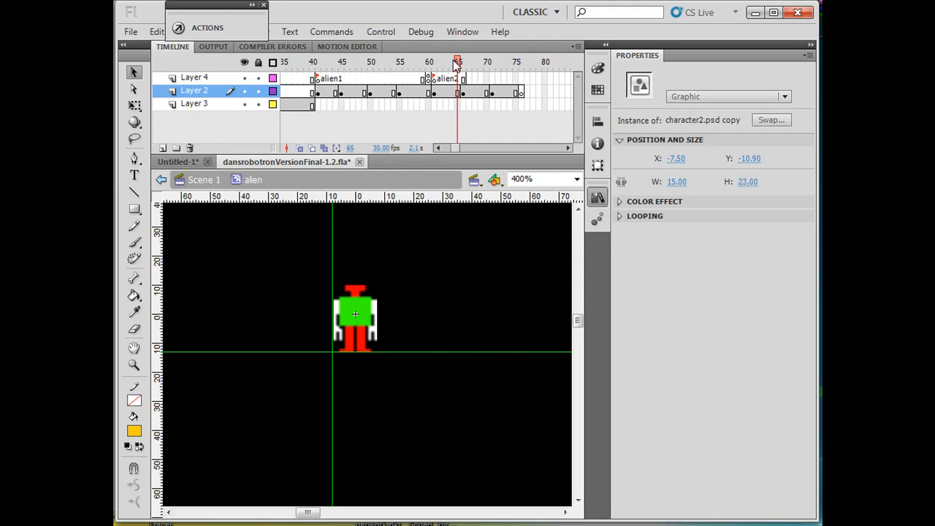
left_click(452, 62)
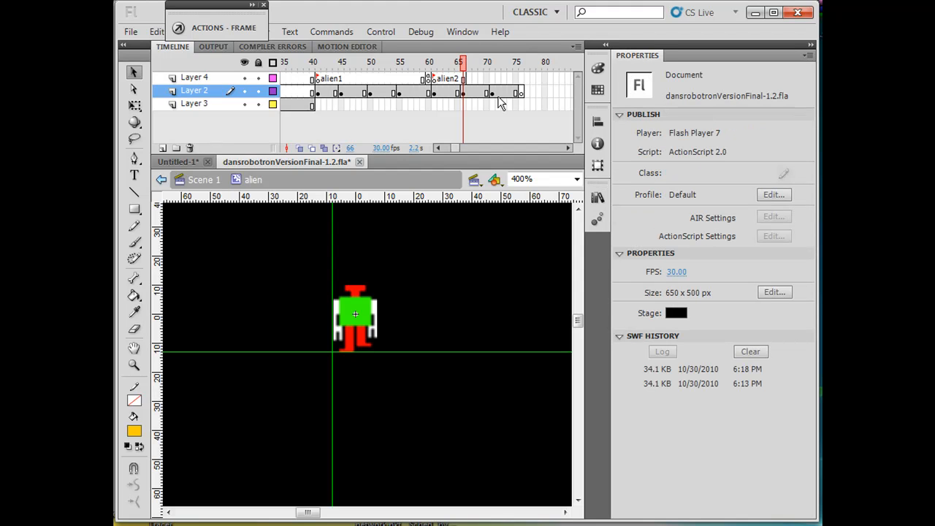
left_click(462, 90)
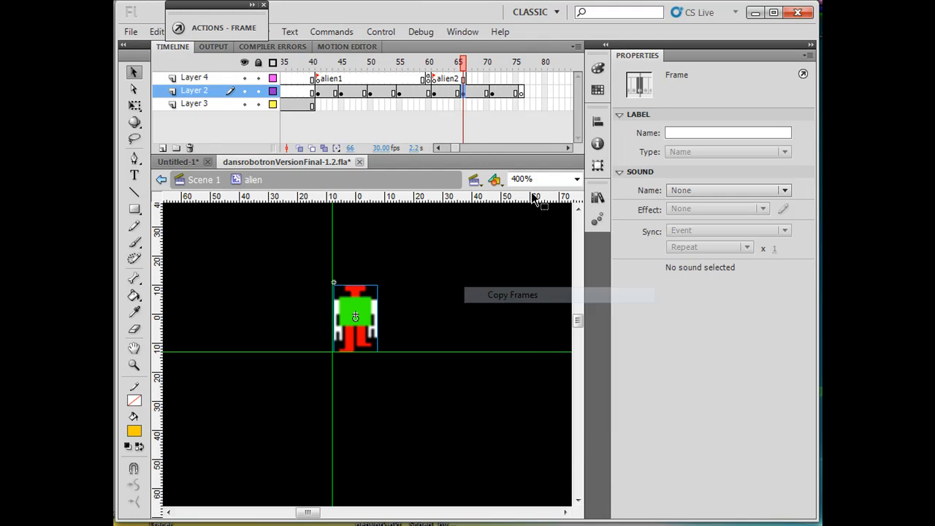
Paste the walk pose at frame 76, extend it to frame 81, and select the instance
right_click(522, 90)
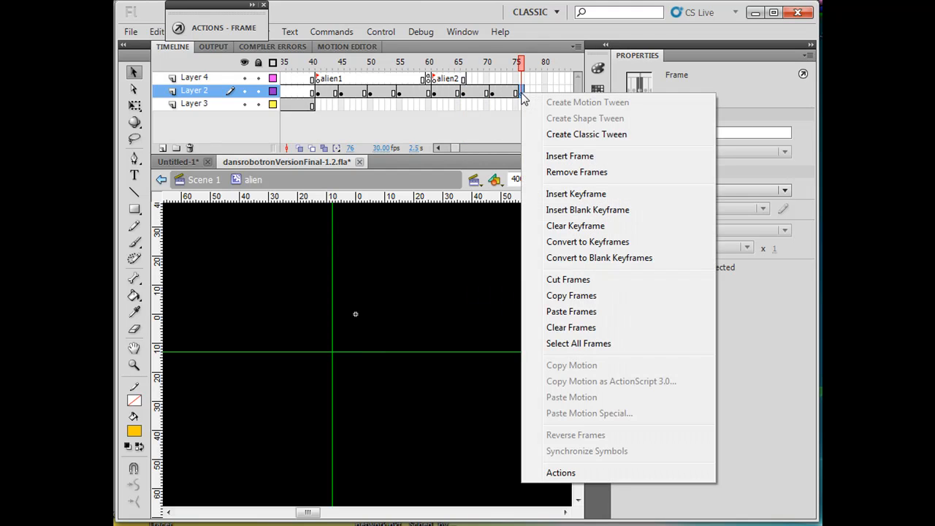
mouse_move(571, 311)
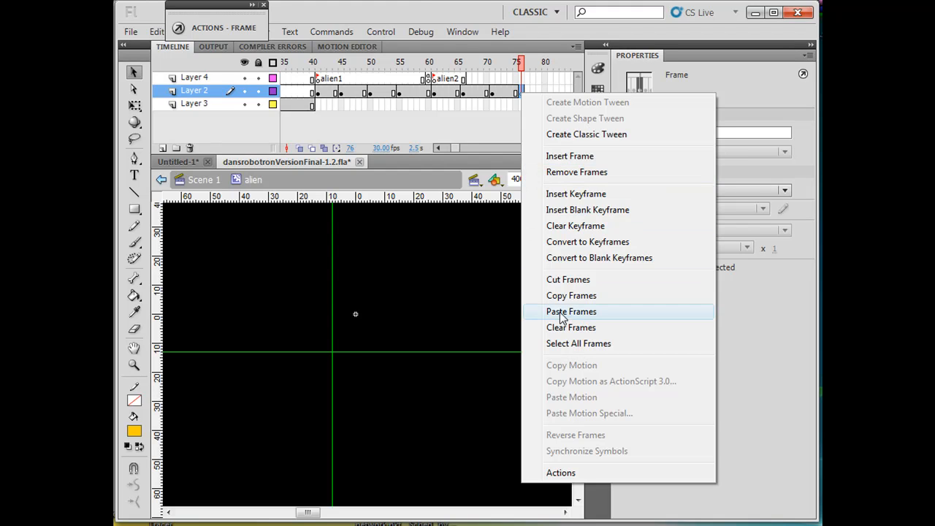
left_click(571, 311)
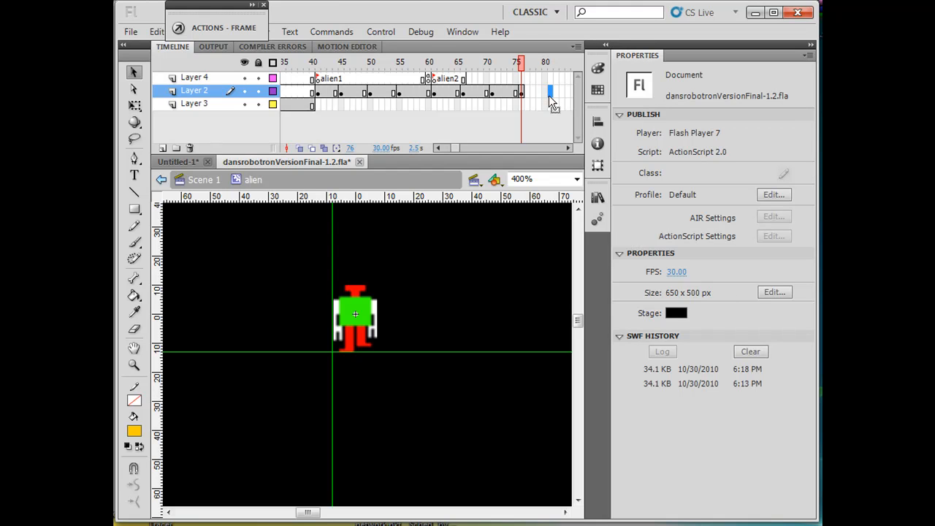
right_click(550, 93)
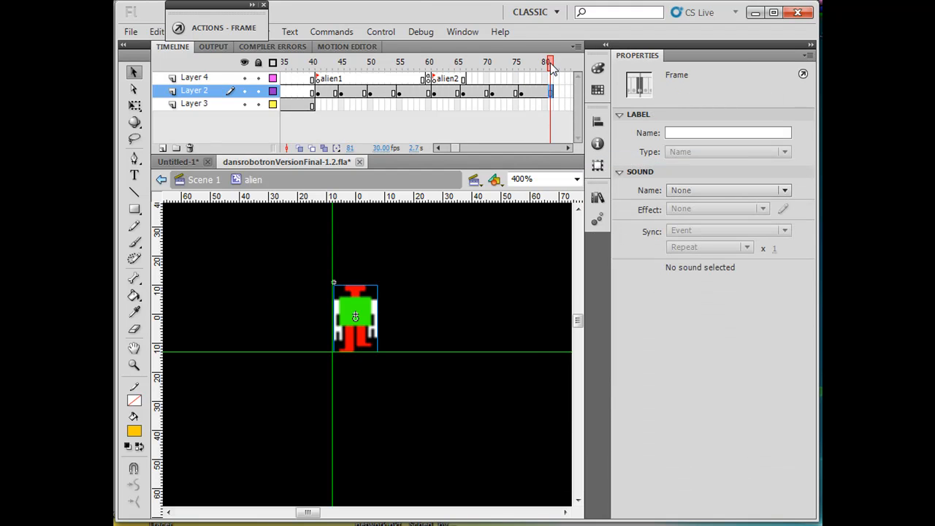
left_click(533, 61)
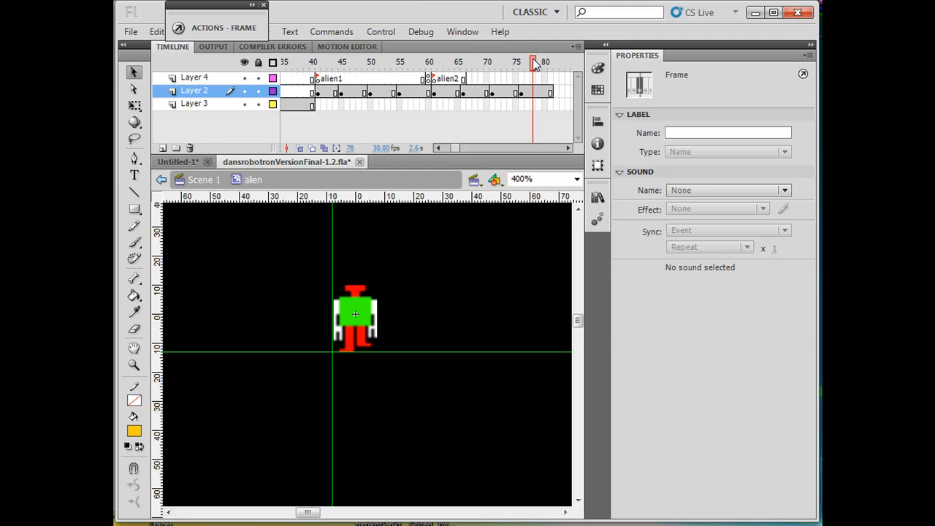
left_click(518, 62)
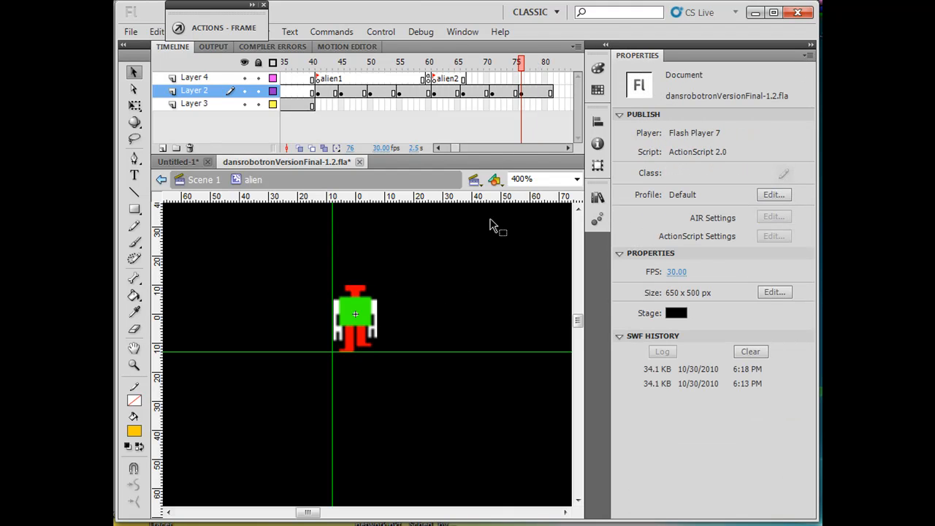
mouse_move(465, 267)
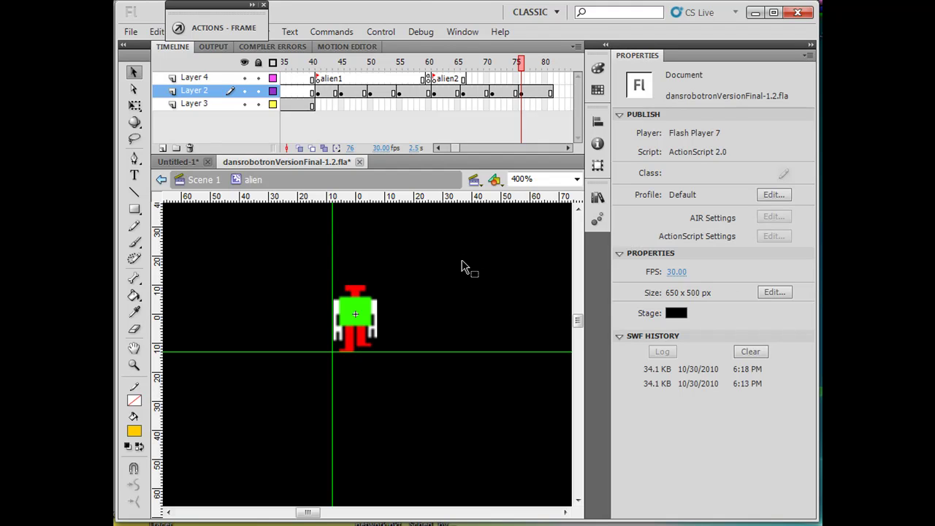
left_click(356, 314)
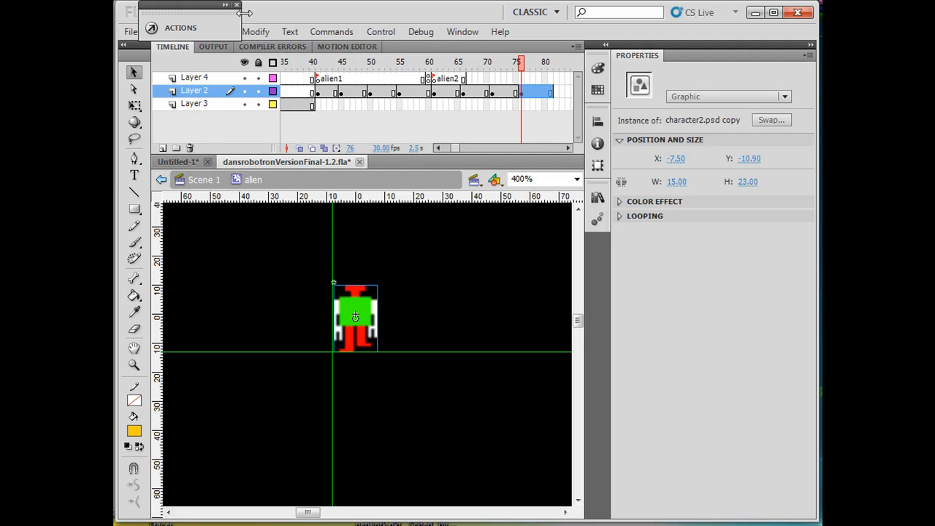
Flip the frame 76 pose horizontally and compare it against frame 68
left_click(255, 32)
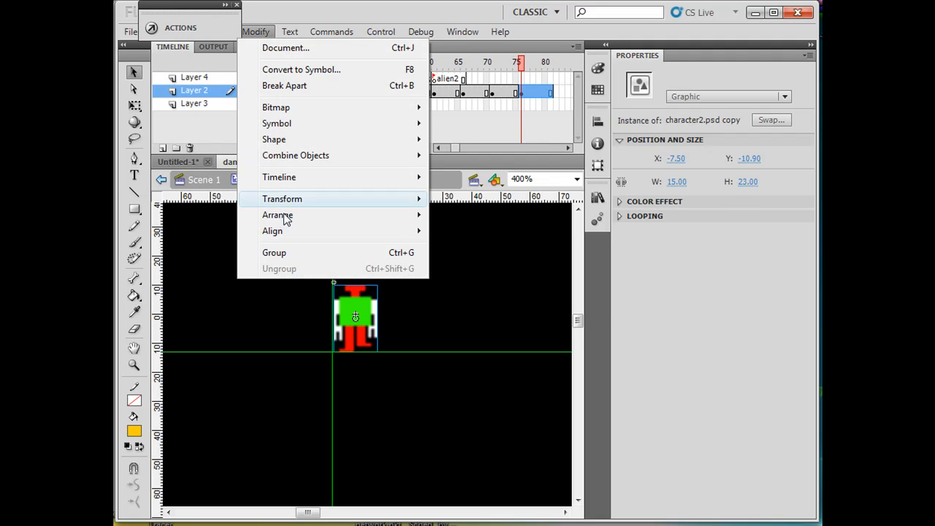
mouse_move(278, 215)
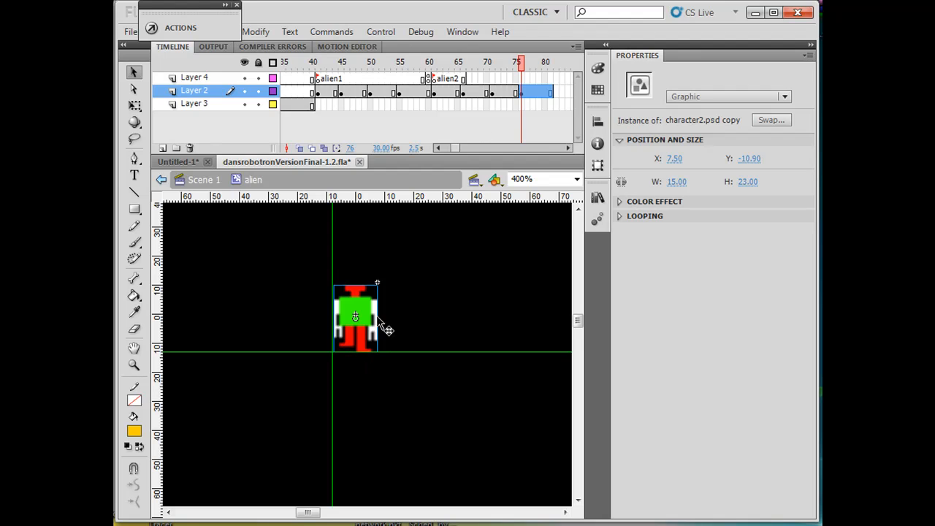
left_click(474, 63)
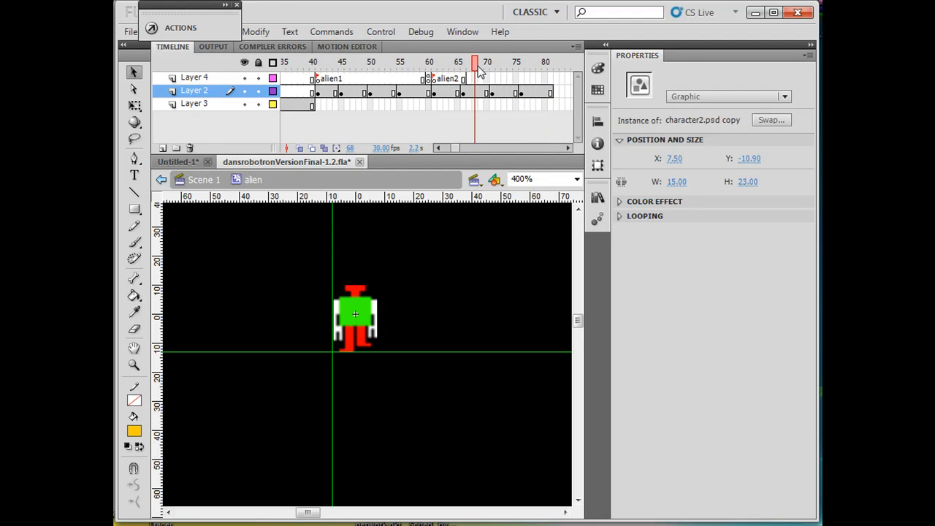
left_click(520, 61)
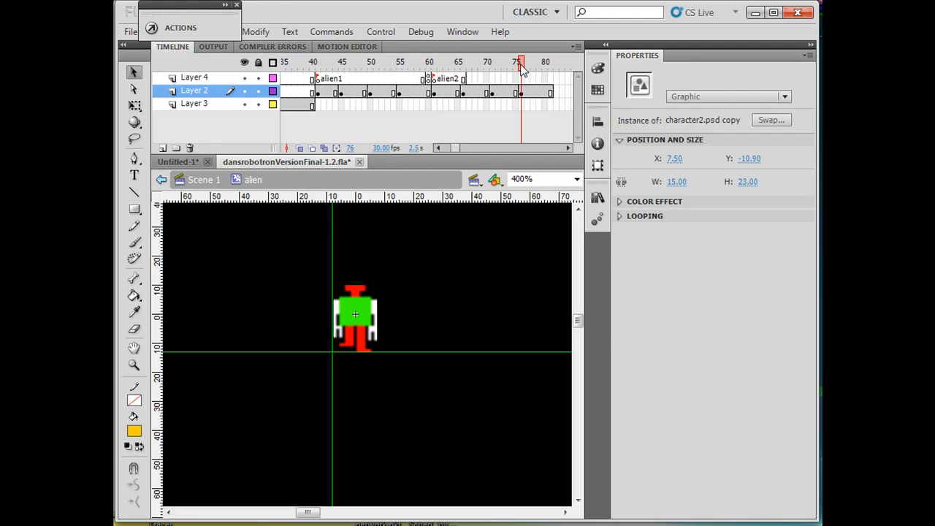
left_click(439, 99)
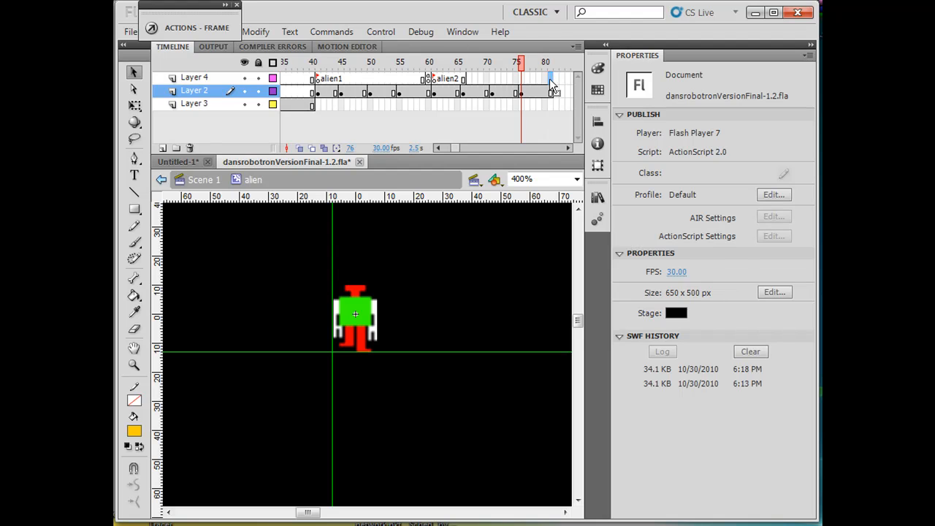
Add the script gotoAndPlay("alien2"); to frame 81 of Layer 4
right_click(551, 79)
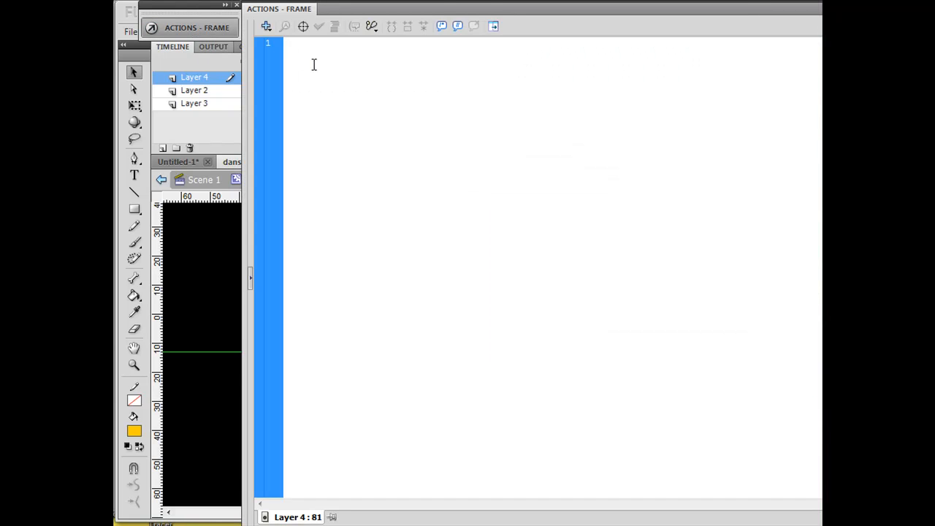
type("goto")
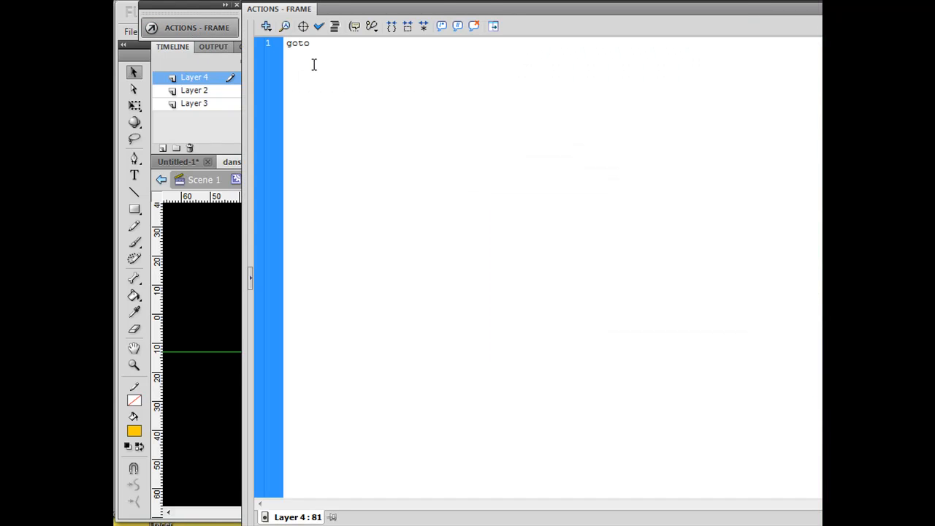
type("AndPlay(")
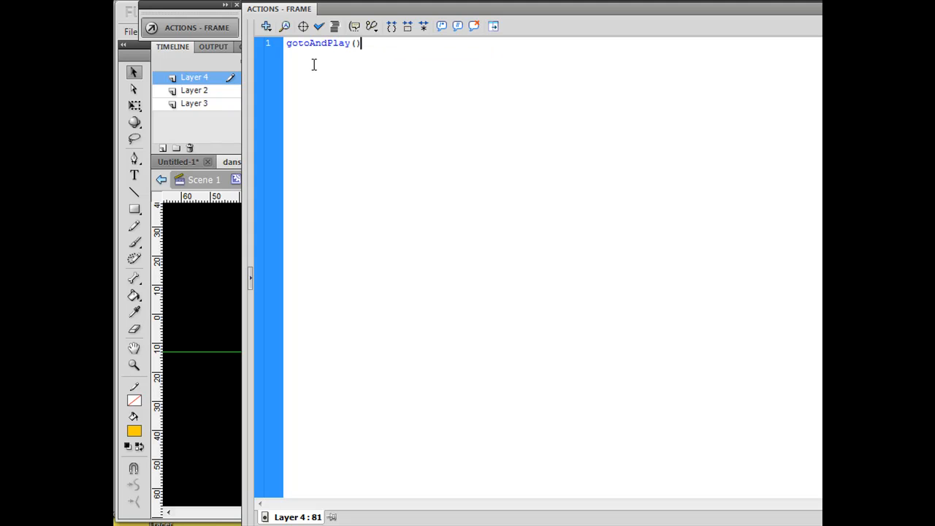
type(";")
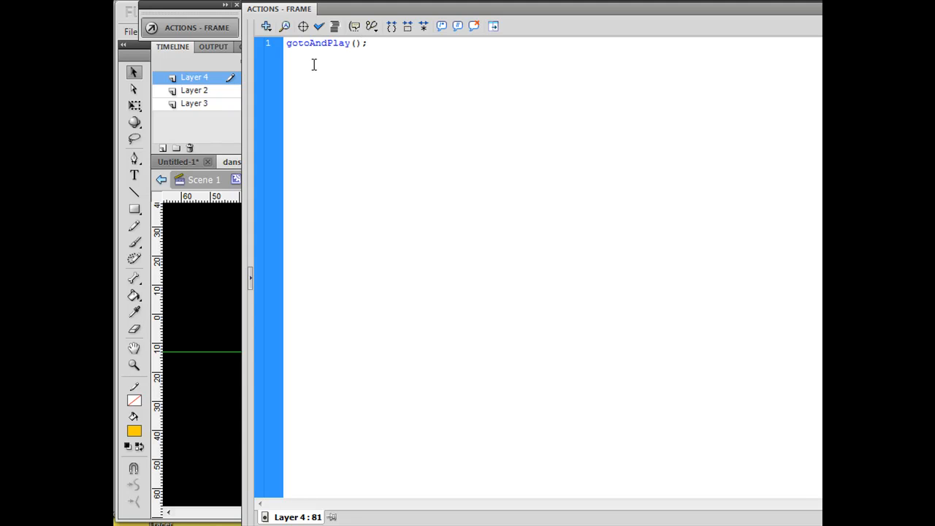
type("\"\"")
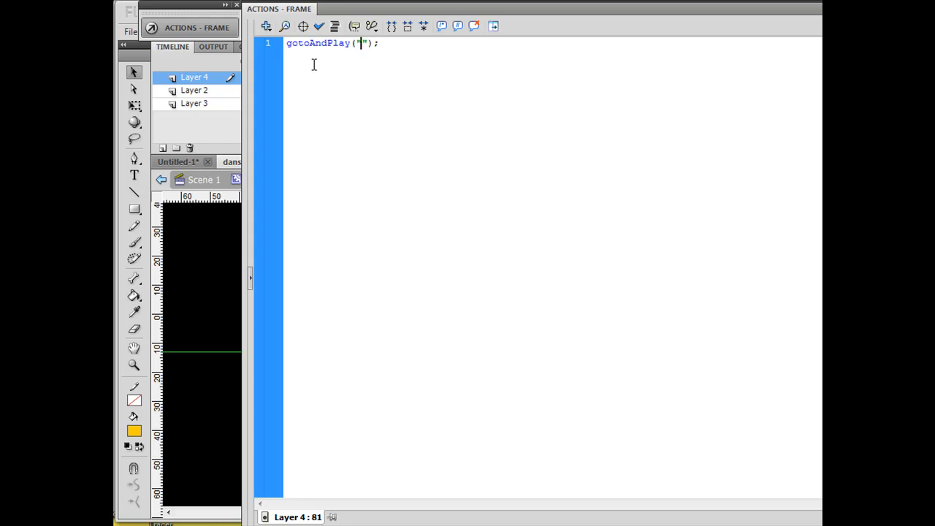
type("alien")
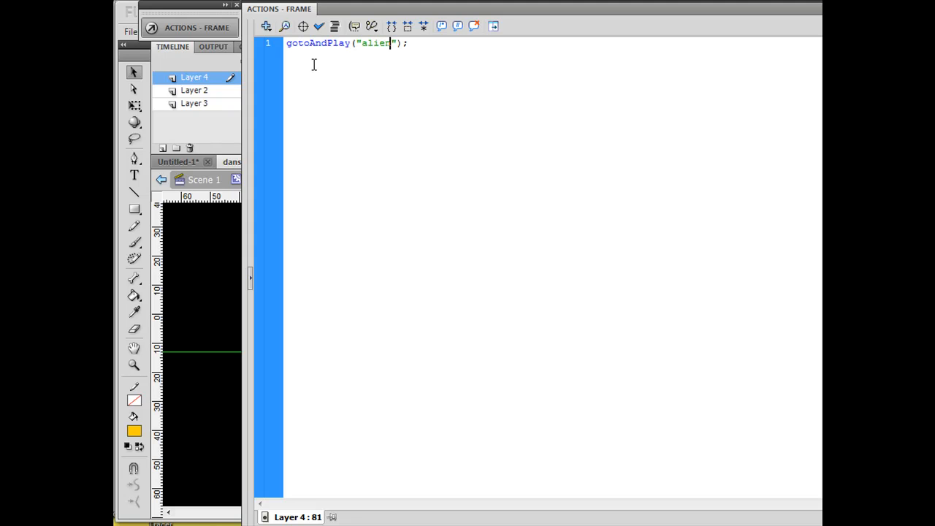
type("2")
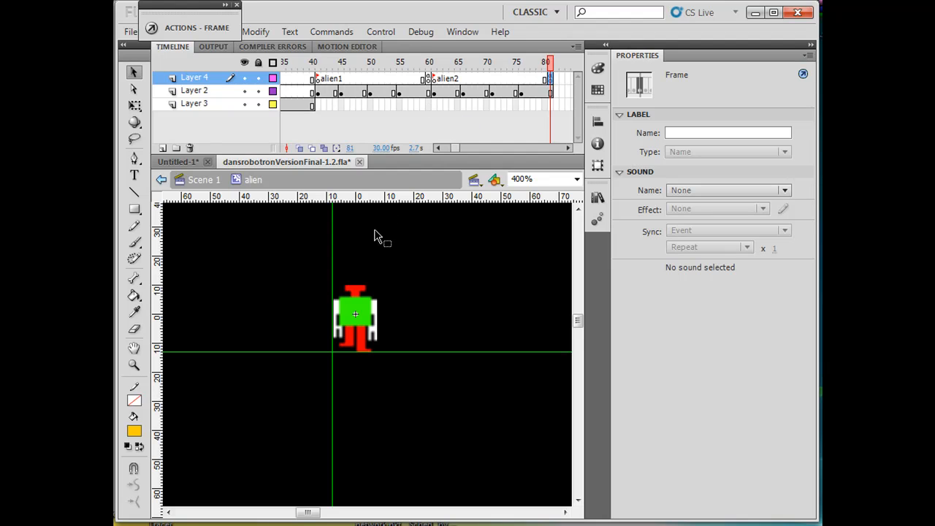
Preview the alien poses at frames 80 and 65, then return to Scene 1
left_click(422, 61)
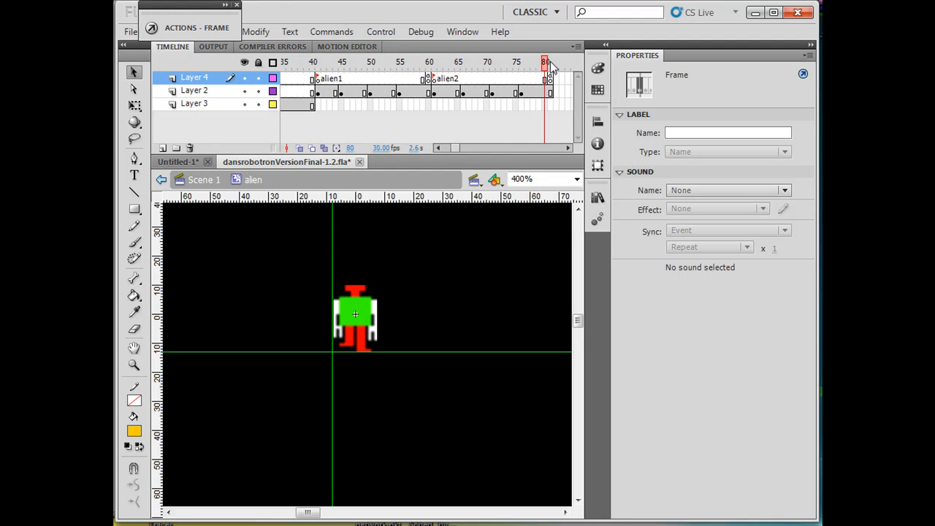
left_click(458, 62)
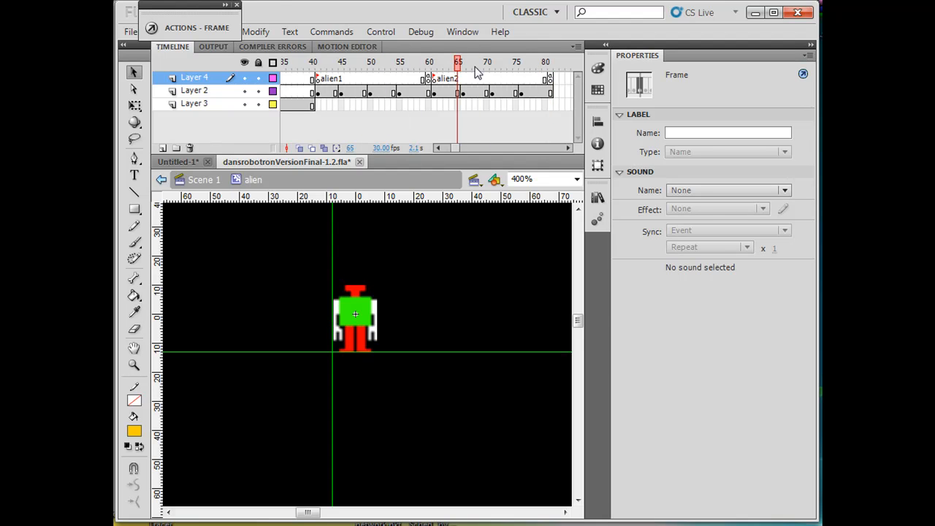
left_click(528, 61)
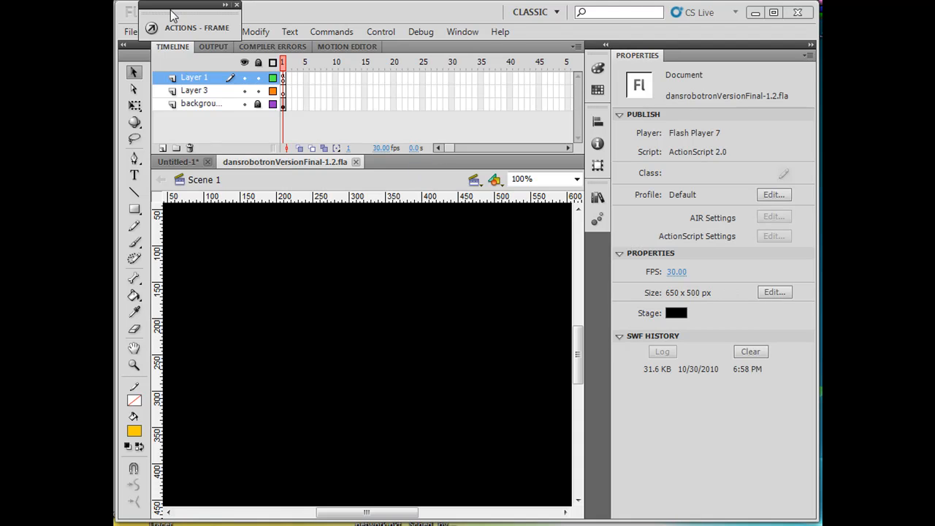
Test the movie in Flash Player to check the alien2 walk cycle
left_click(196, 28)
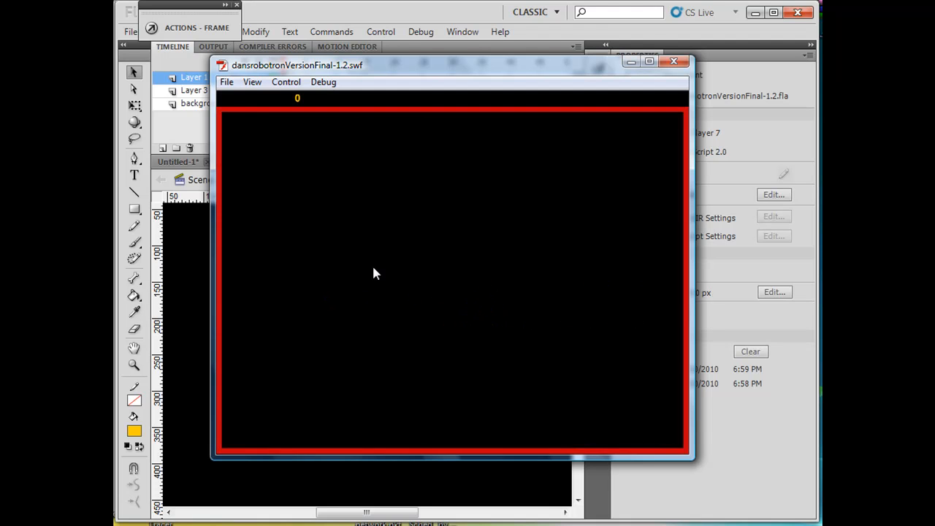
mouse_move(412, 351)
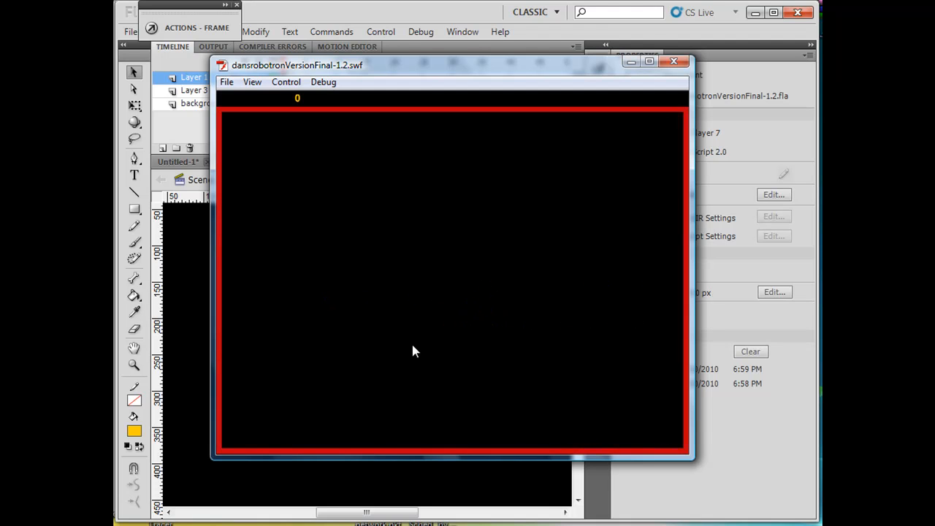